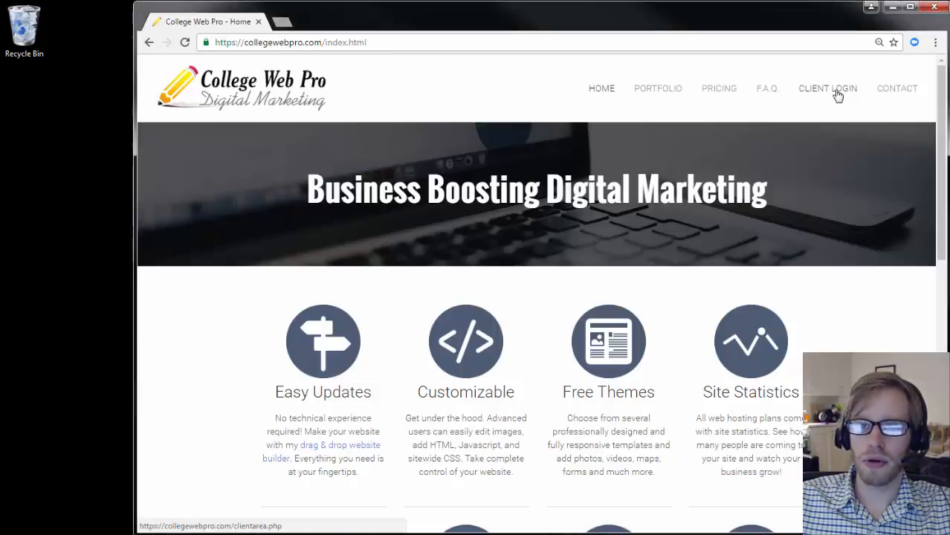
pyautogui.click(827, 87)
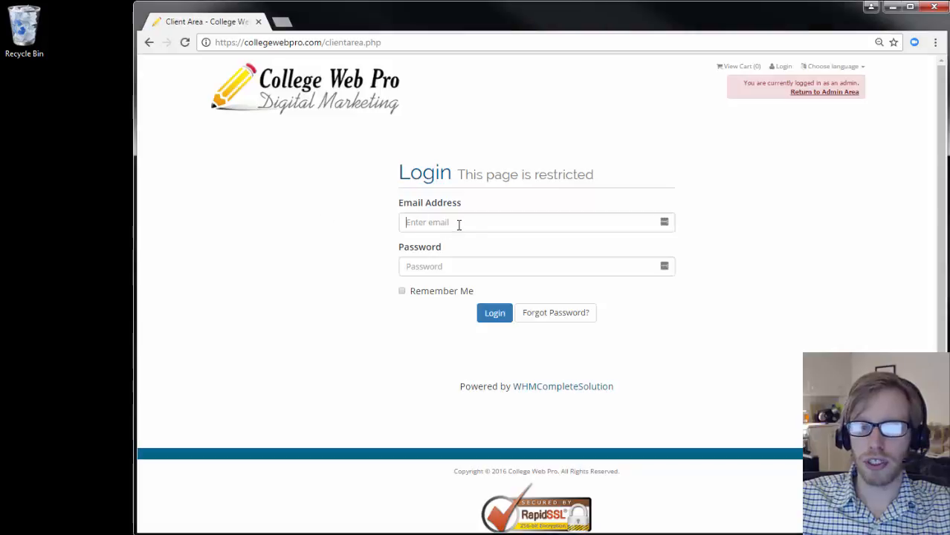
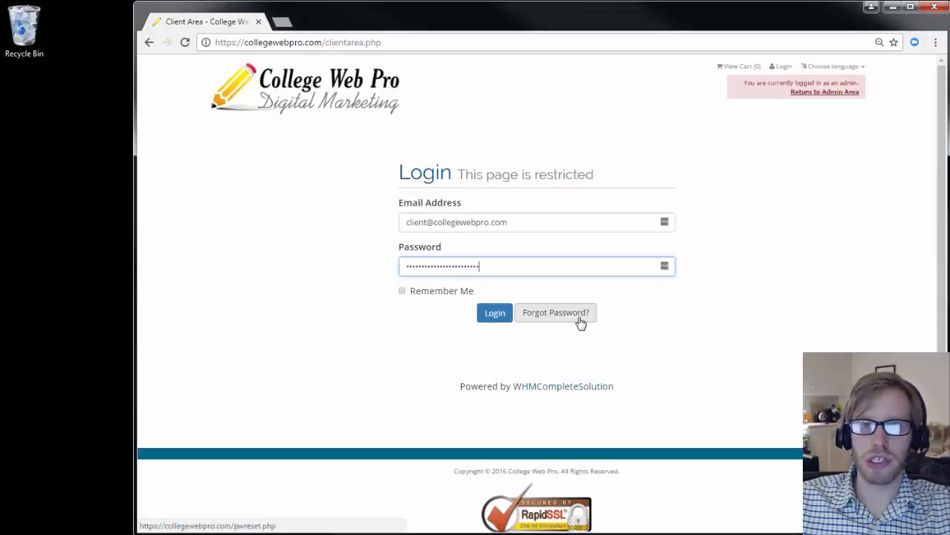
pyautogui.moveTo(568, 329)
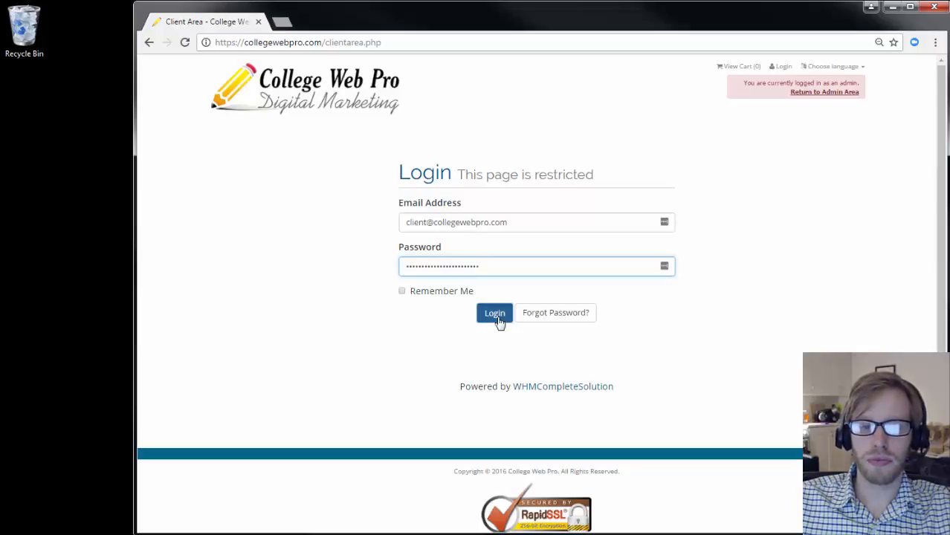
pyautogui.click(494, 312)
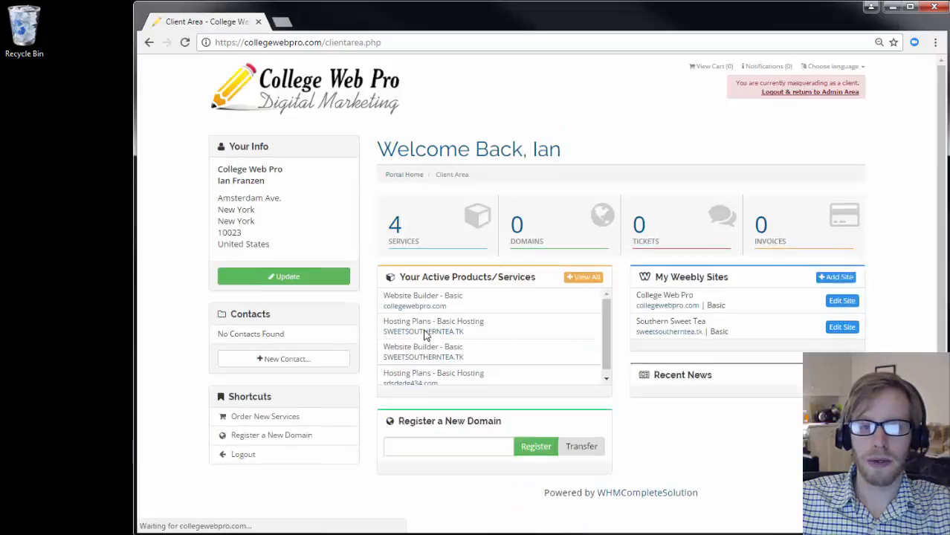
pyautogui.moveTo(910, 104)
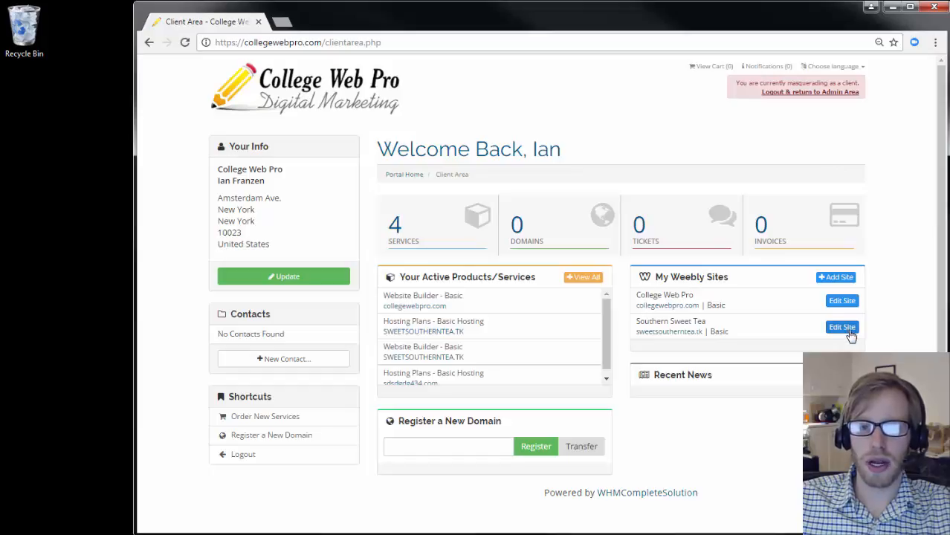
pyautogui.moveTo(739, 277)
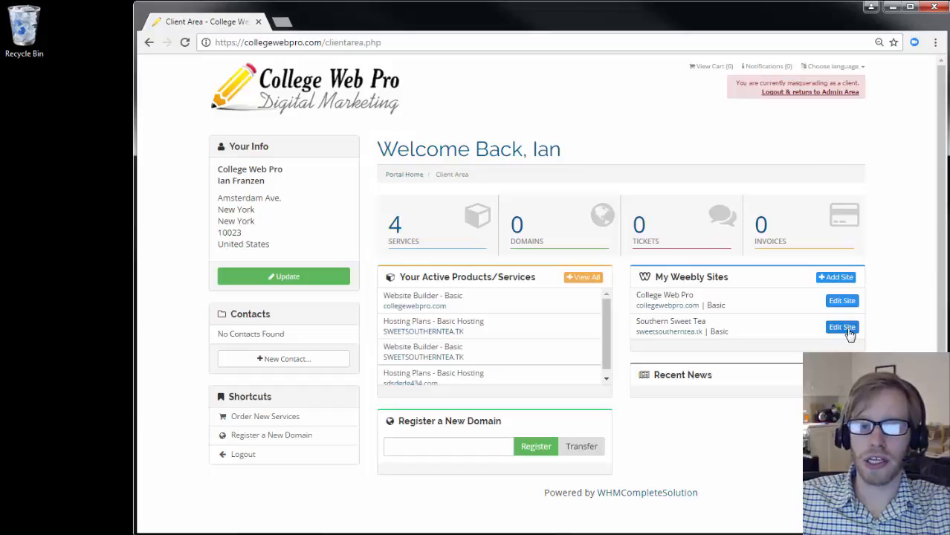
# Choose Edit Site for Southern Sweet Tea under My Weebly Sites
pyautogui.click(842, 327)
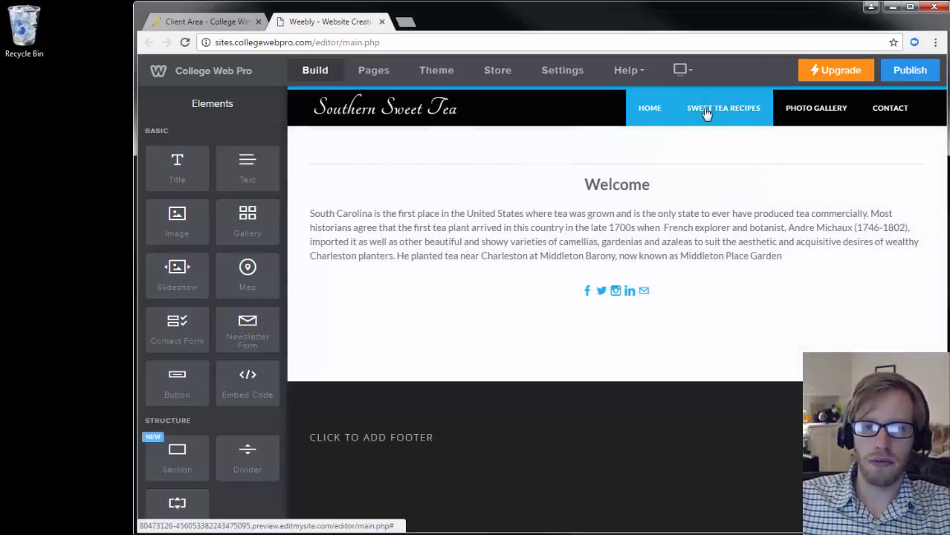
pyautogui.click(650, 108)
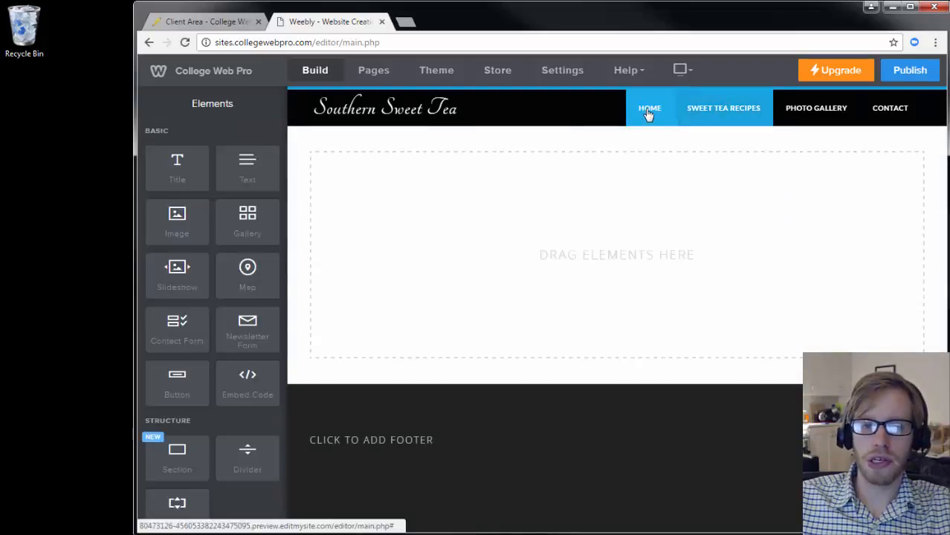
pyautogui.click(649, 108)
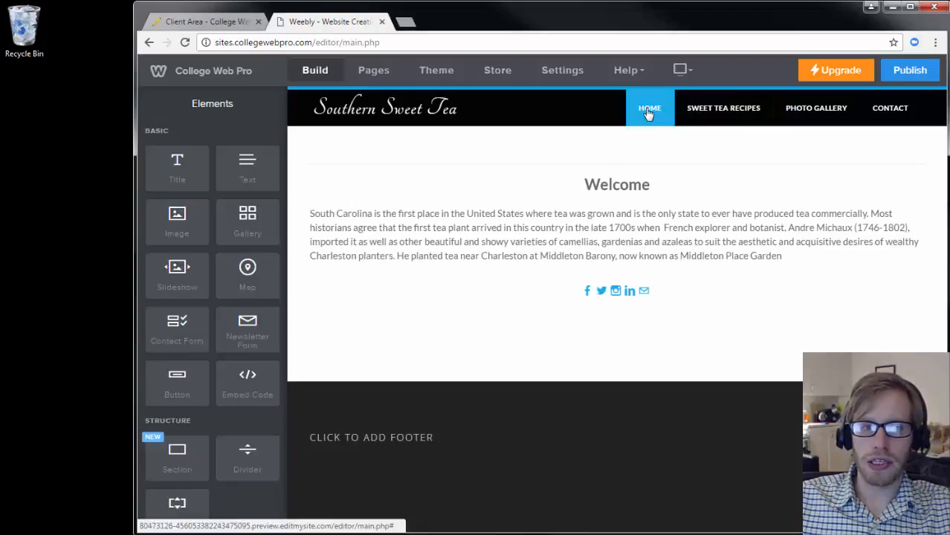
pyautogui.moveTo(446, 17)
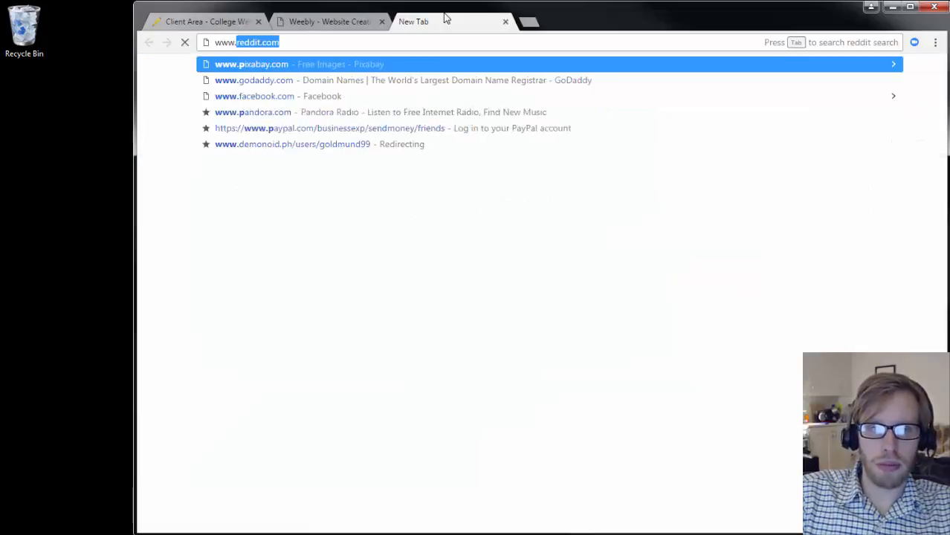
# Load pixabay.com, search for tea, and scroll through the free image results
pyautogui.click(251, 63)
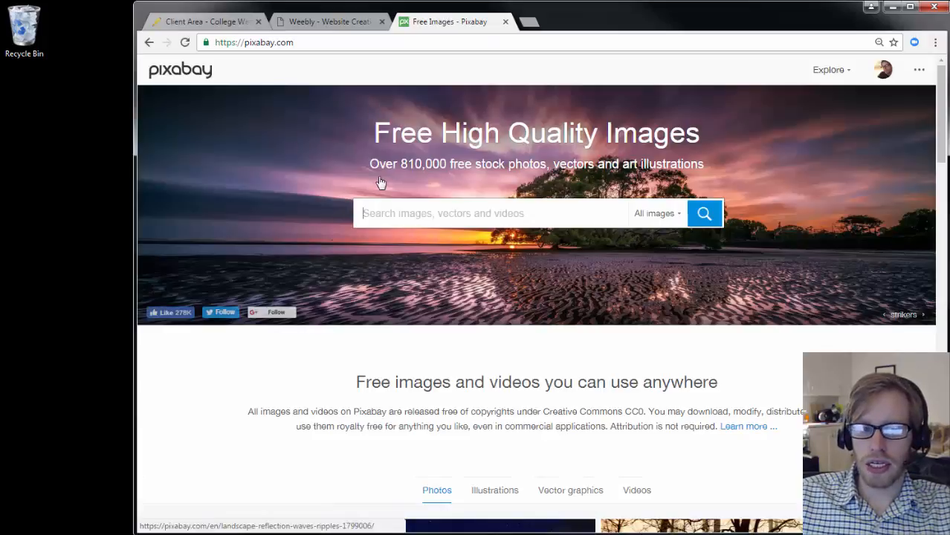
pyautogui.click(472, 214)
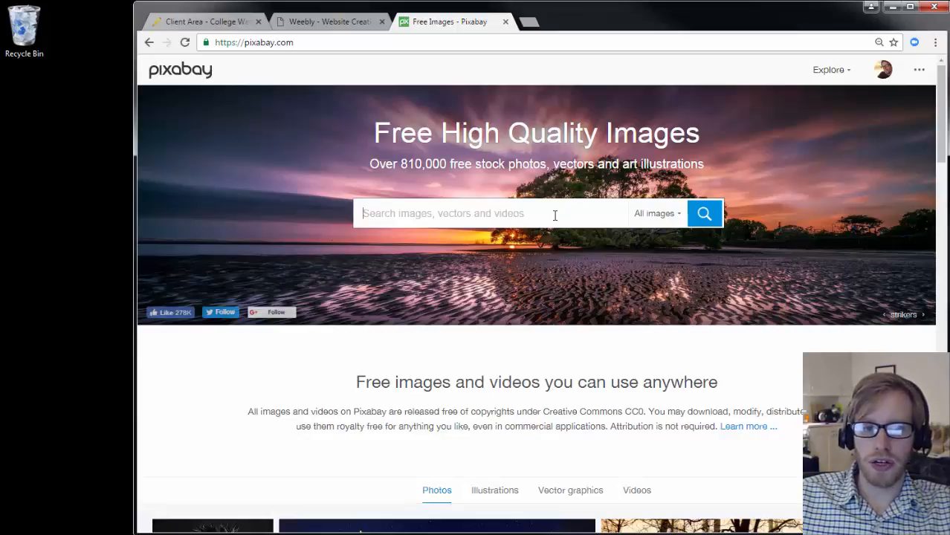
pyautogui.moveTo(480, 228)
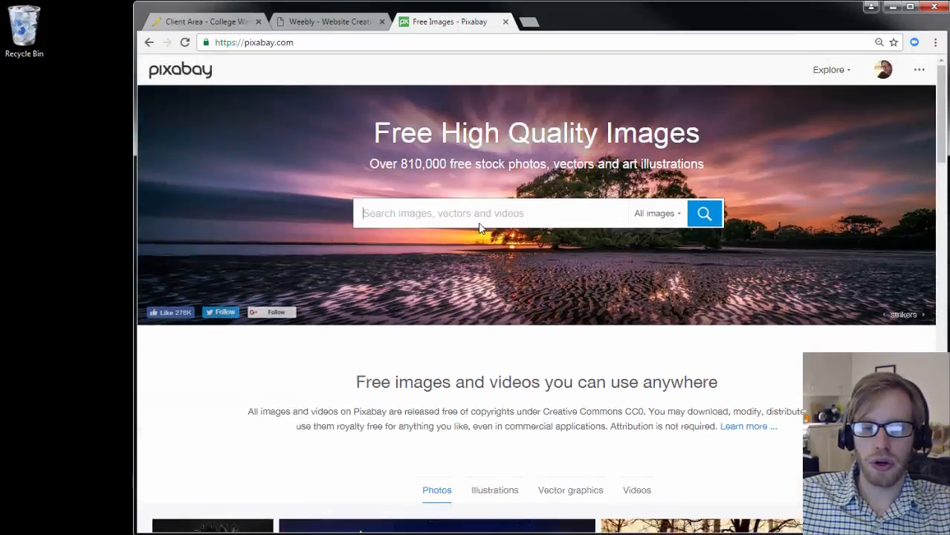
pyautogui.scroll(-3)
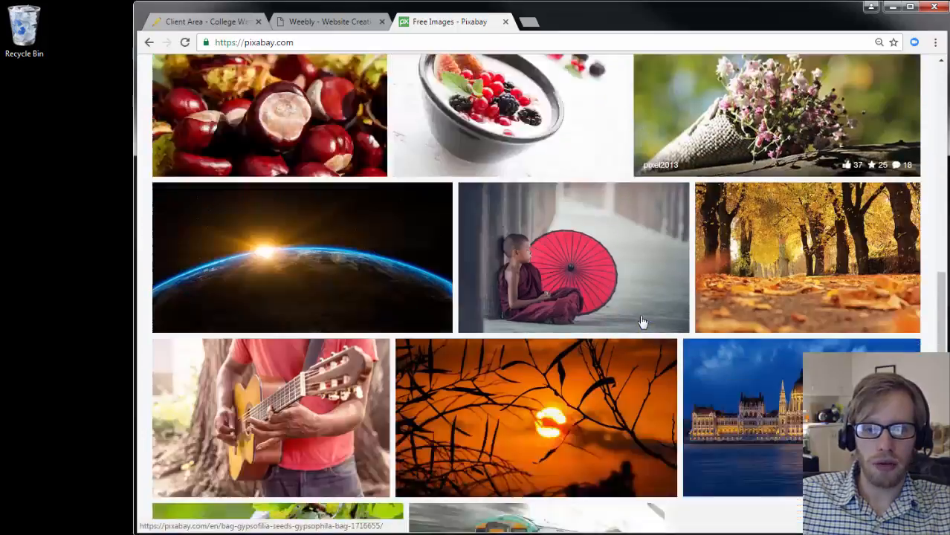
pyautogui.scroll(-3)
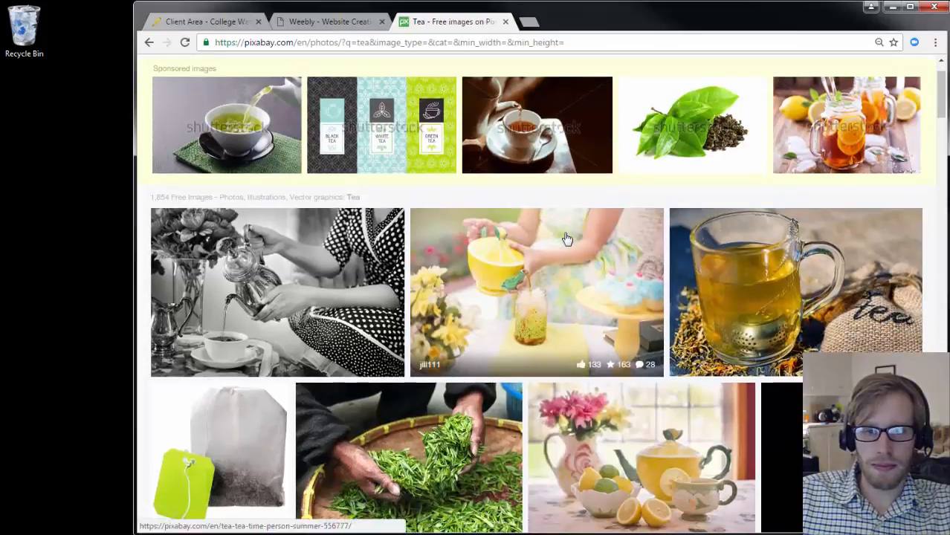
# Browse further down the Pixabay tea results, opening favourite photos in separate tabs
pyautogui.scroll(-3)
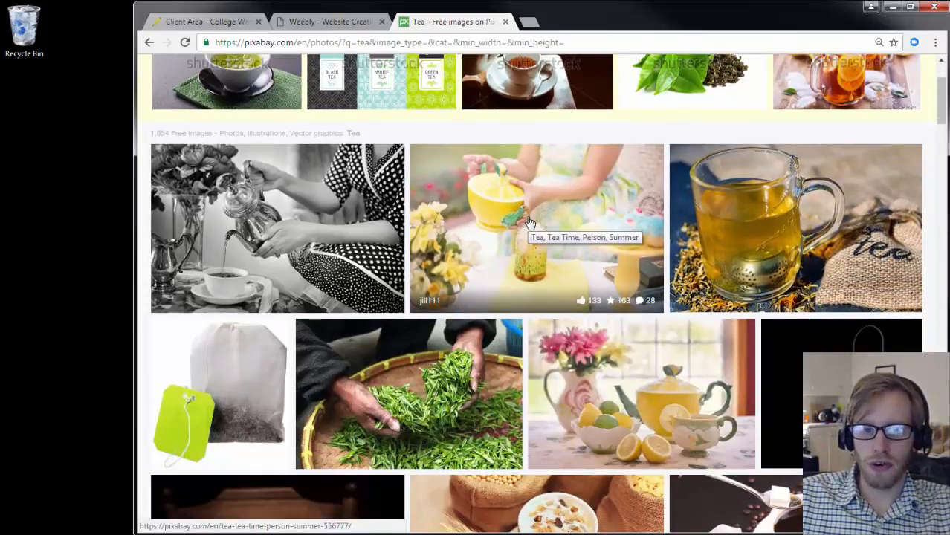
pyautogui.moveTo(579, 189)
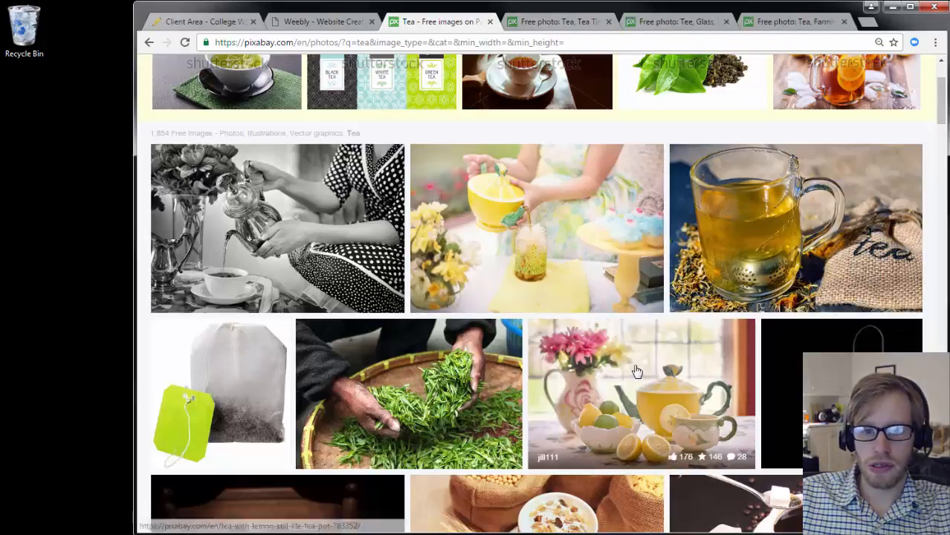
pyautogui.scroll(-3)
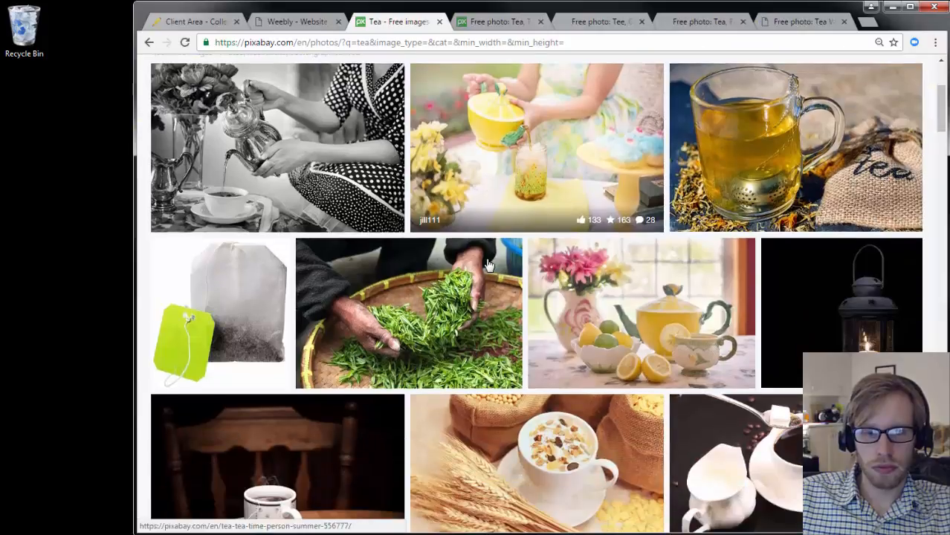
pyautogui.scroll(-3)
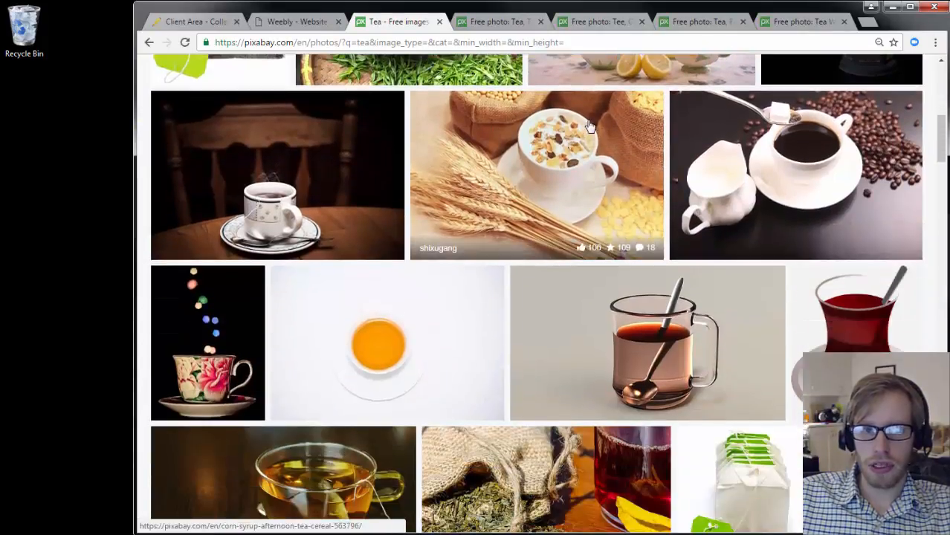
pyautogui.moveTo(585, 137)
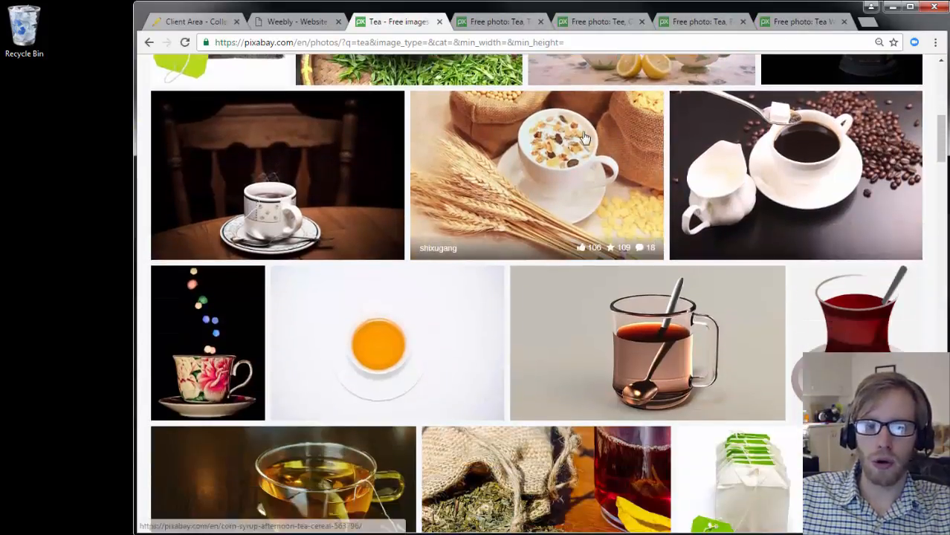
pyautogui.moveTo(524, 194)
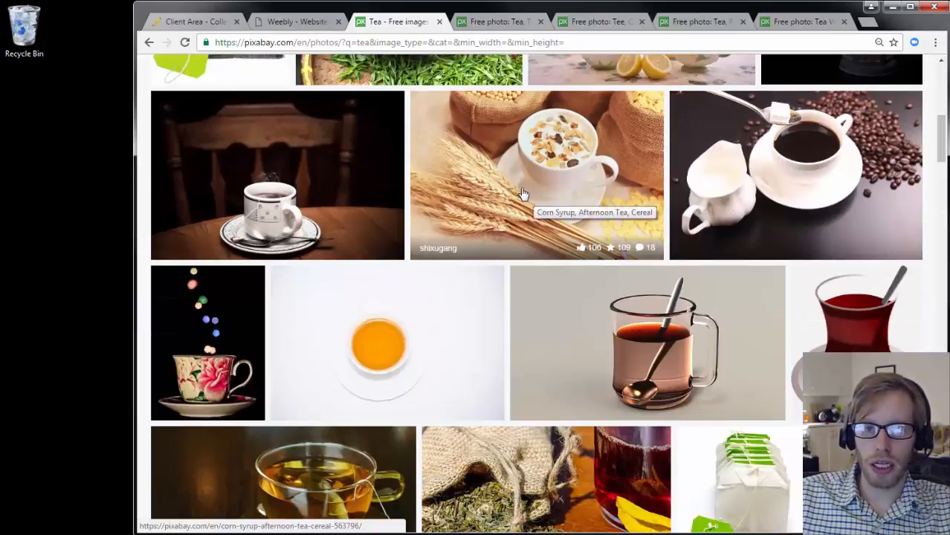
pyautogui.moveTo(795, 173)
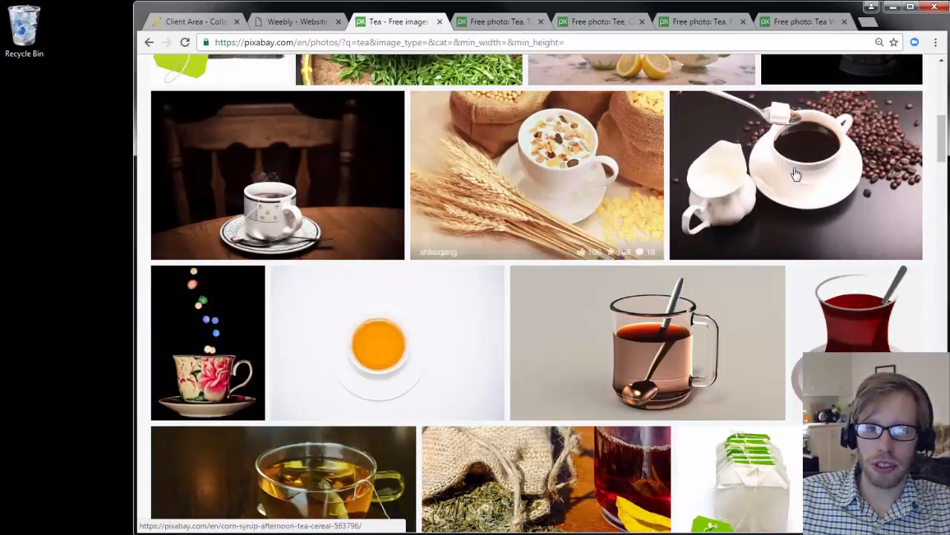
pyautogui.scroll(-3)
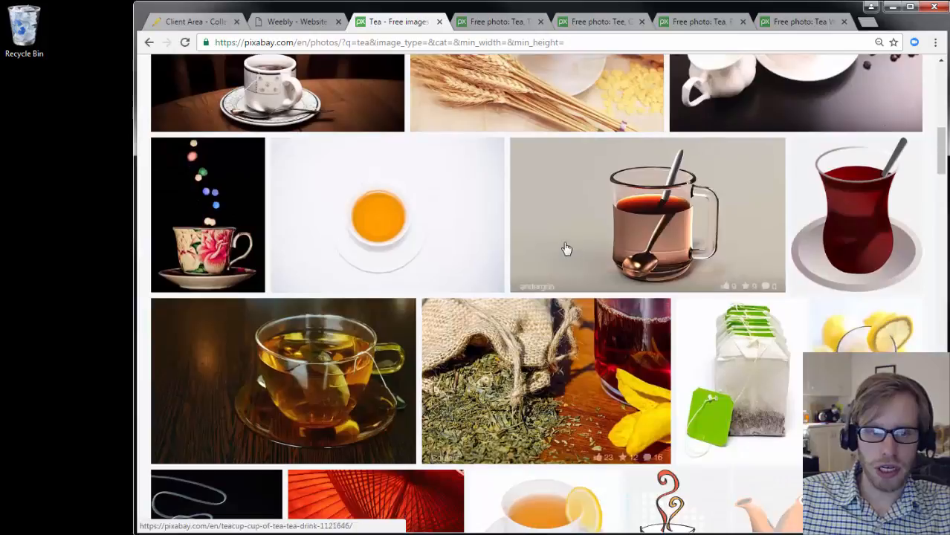
pyautogui.scroll(-3)
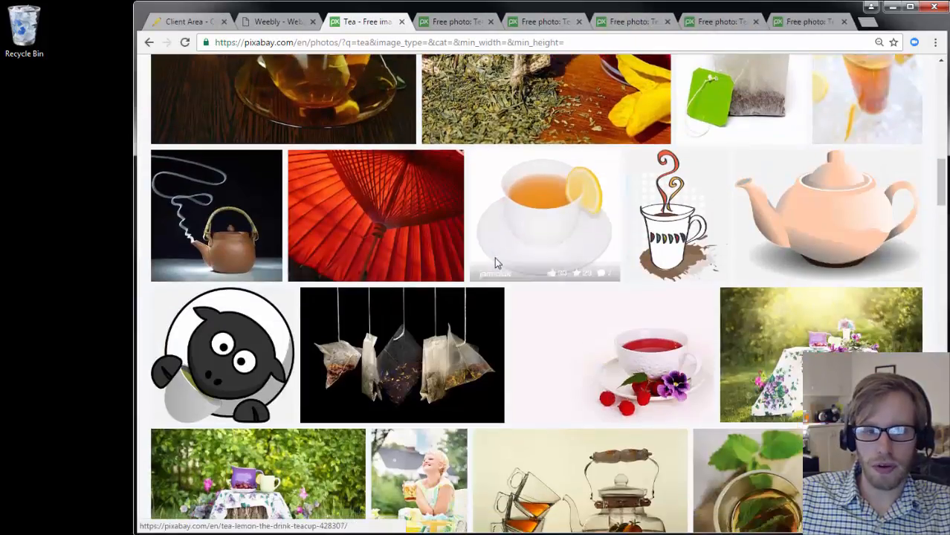
pyautogui.scroll(-3)
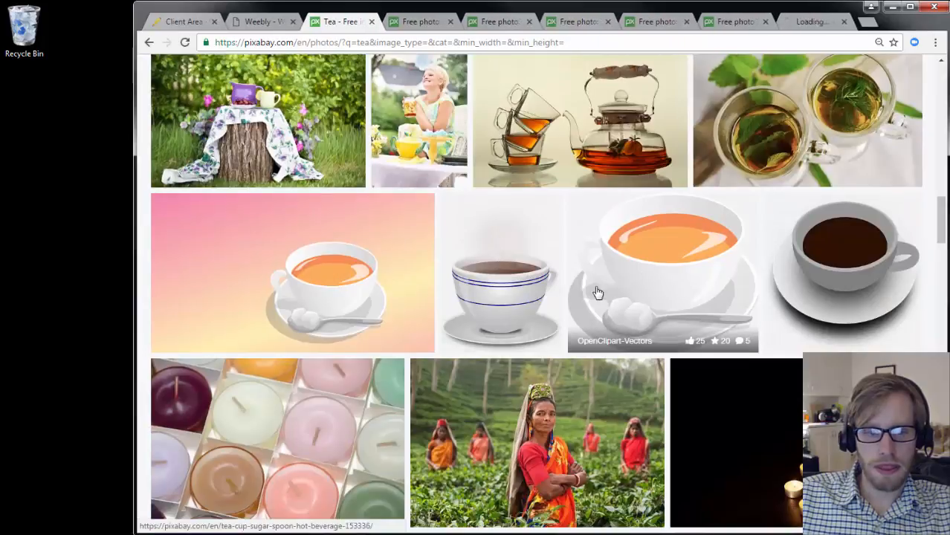
pyautogui.scroll(-3)
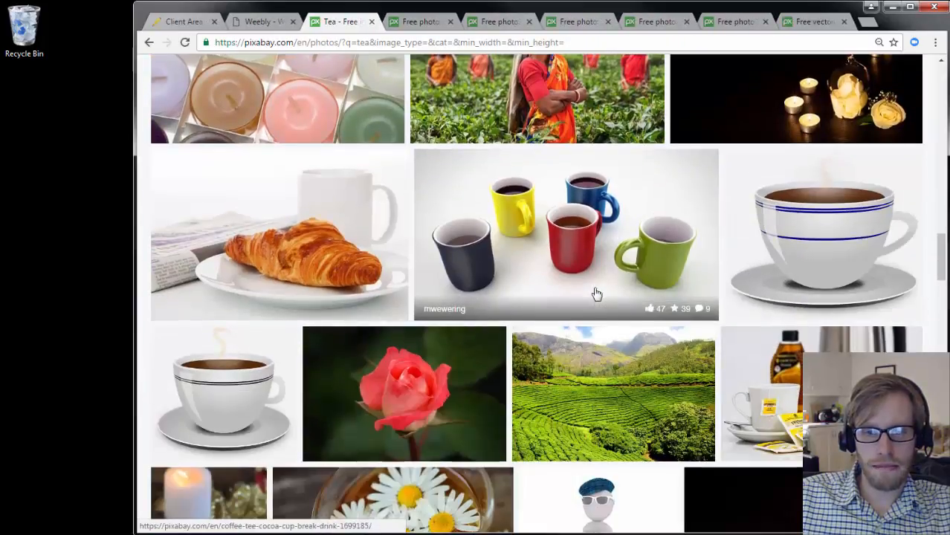
pyautogui.scroll(-3)
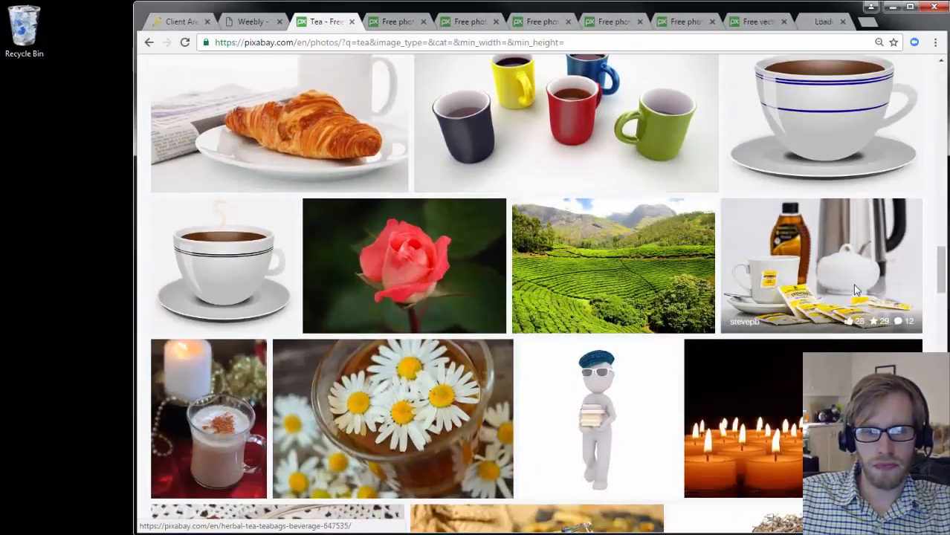
pyautogui.scroll(-3)
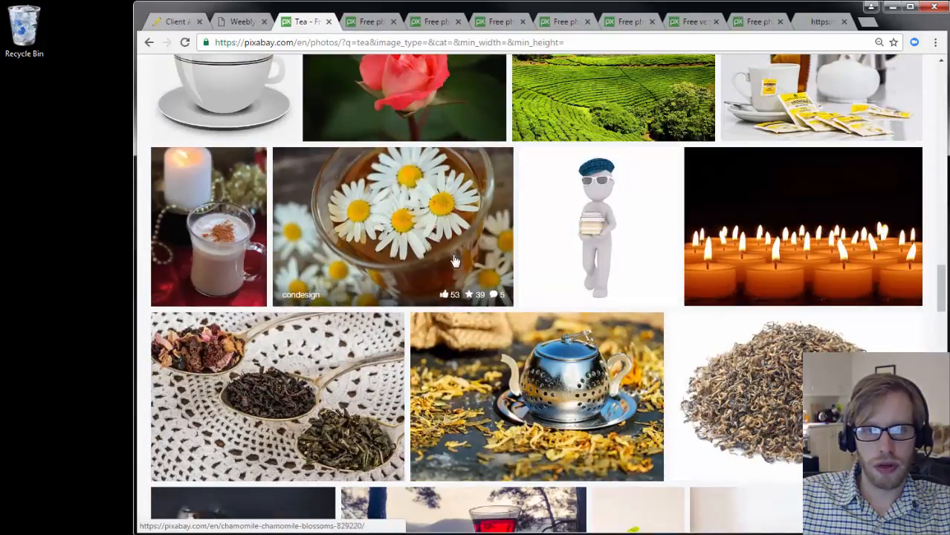
pyautogui.scroll(-3)
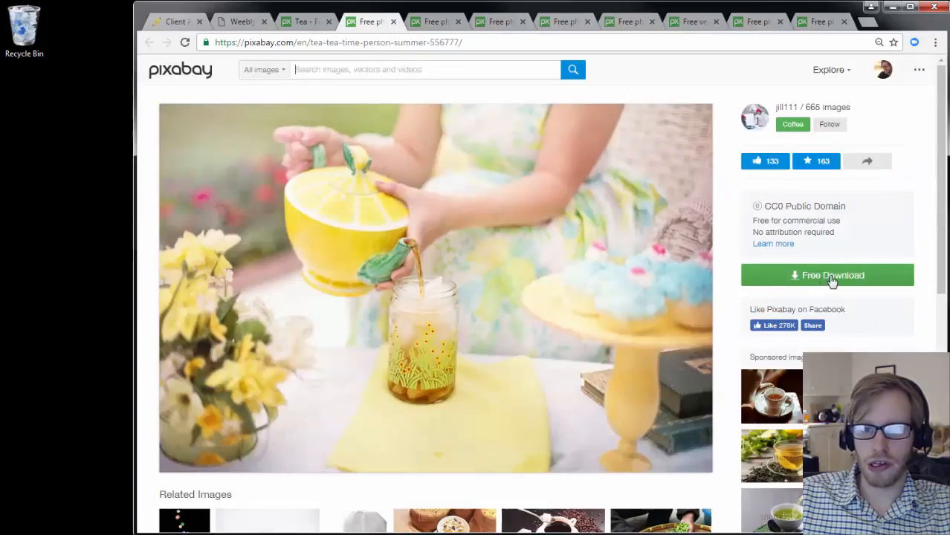
# Download the tea-pouring photo at 1920×1280, plus the lemon tea and glass teacup photos
pyautogui.click(827, 275)
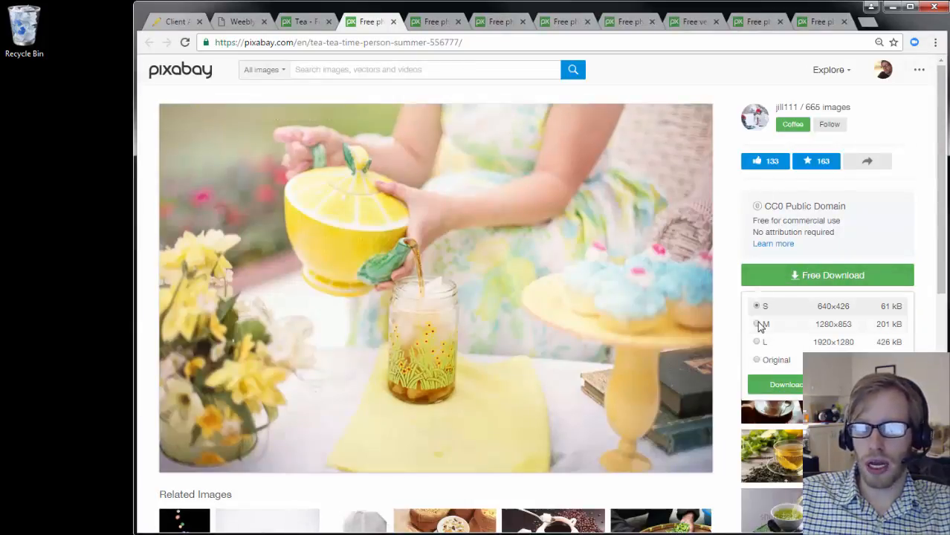
pyautogui.click(757, 342)
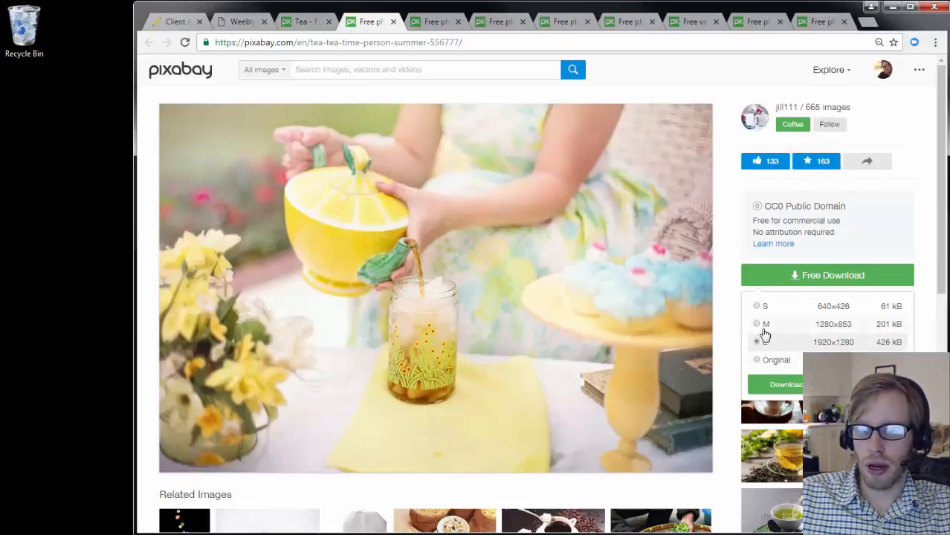
pyautogui.click(757, 323)
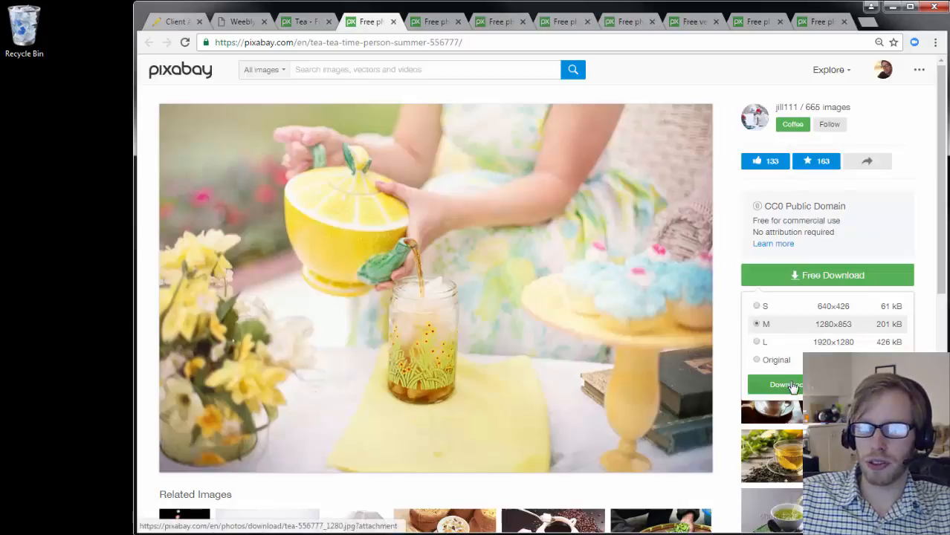
pyautogui.click(773, 384)
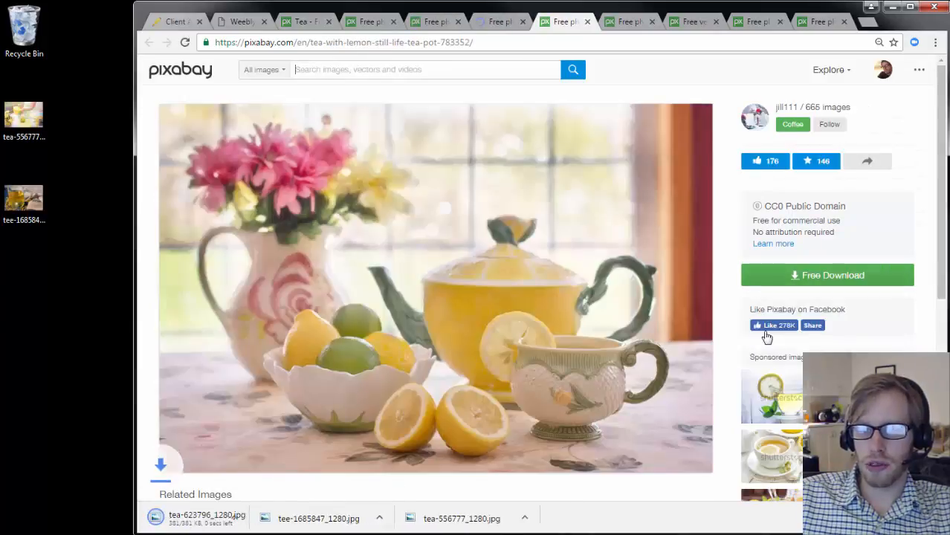
pyautogui.click(827, 275)
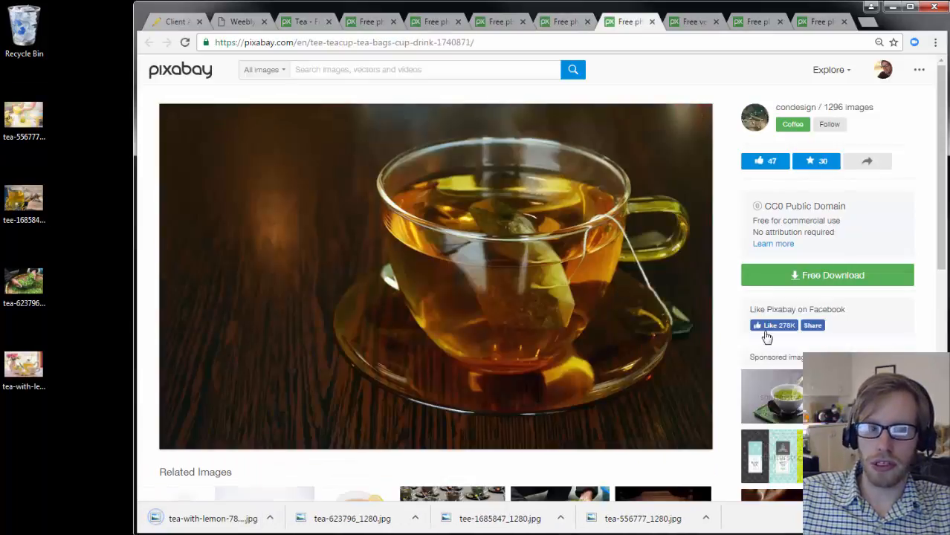
pyautogui.click(827, 275)
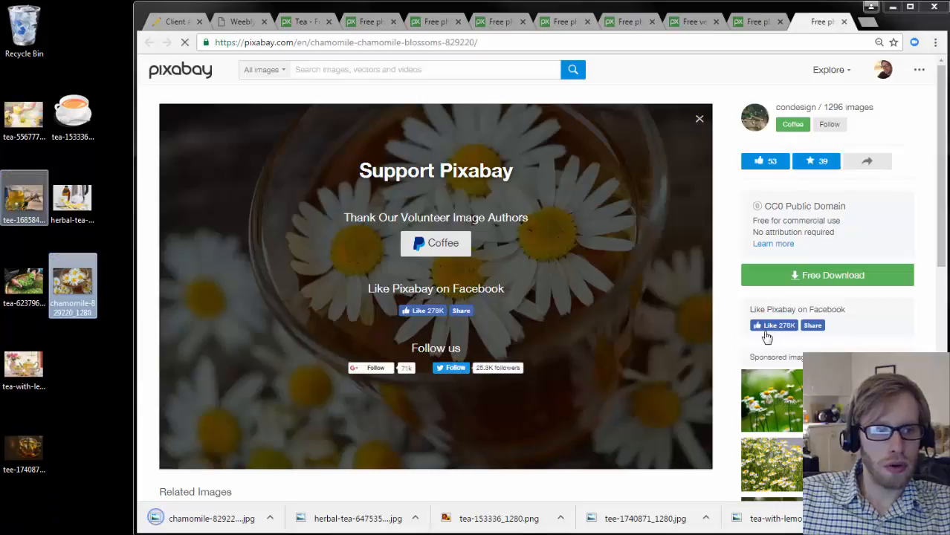
pyautogui.moveTo(23, 446)
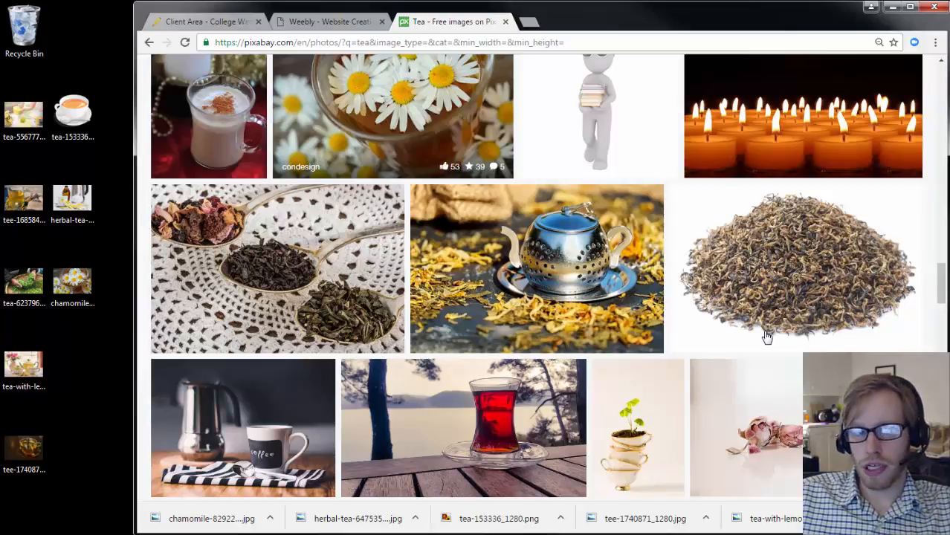
# Search Google Images for 'tea drinking'
pyautogui.click(386, 43)
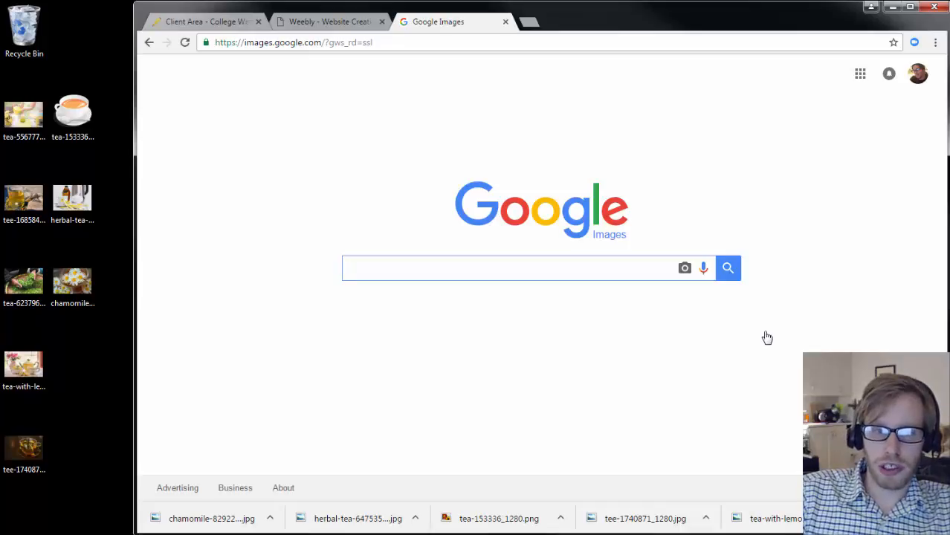
pyautogui.write('tea drinking')
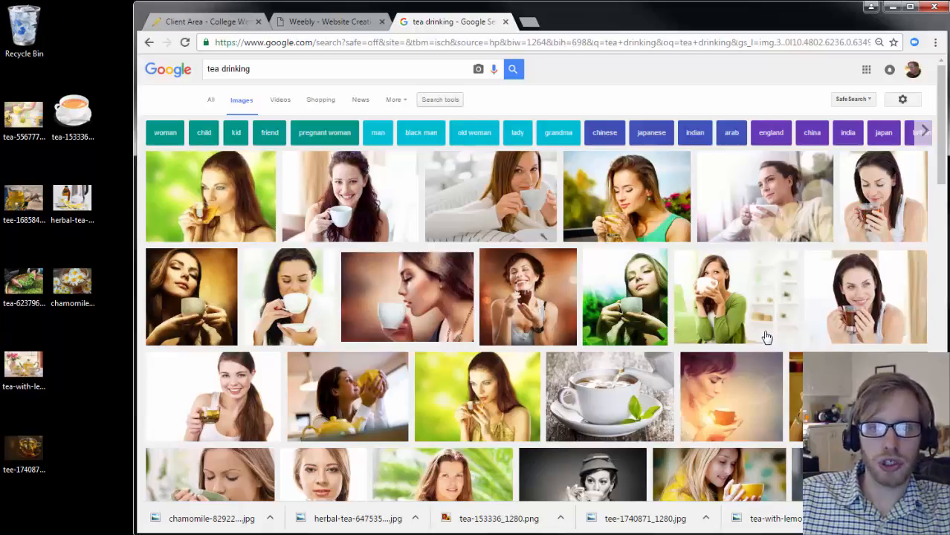
# Filter the tea drinking image results by usage rights to Labeled for reuse
pyautogui.click(439, 99)
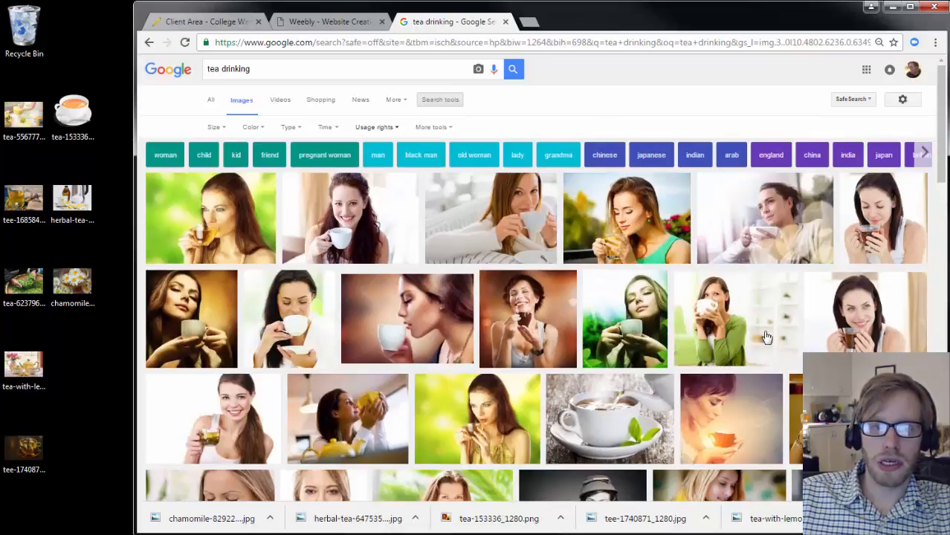
pyautogui.click(376, 126)
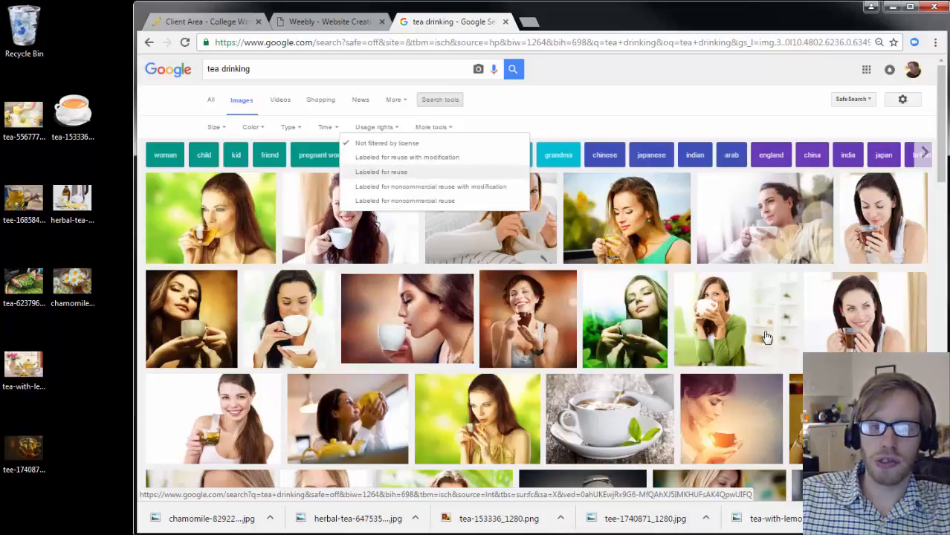
pyautogui.click(381, 172)
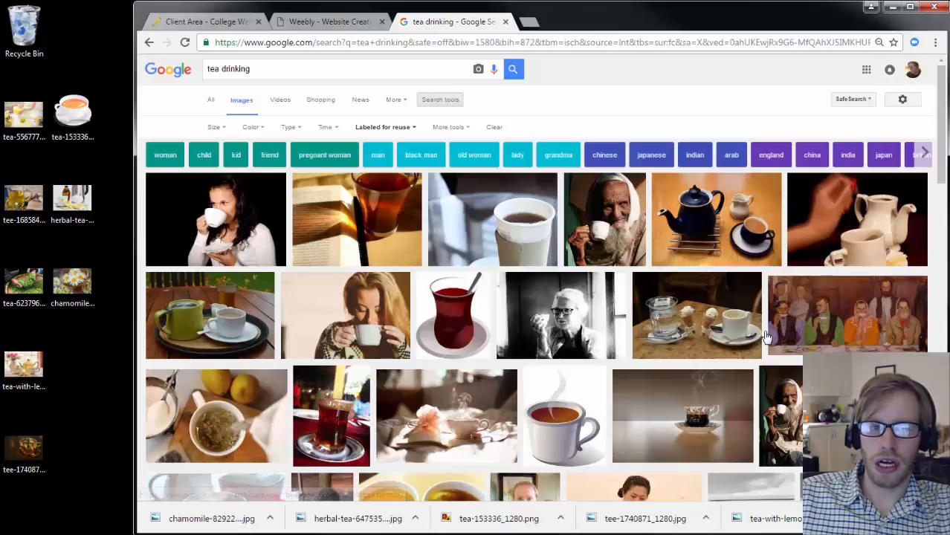
# Browse the reuse-labeled results and save the tea-drinking painting to the desktop
pyautogui.click(383, 127)
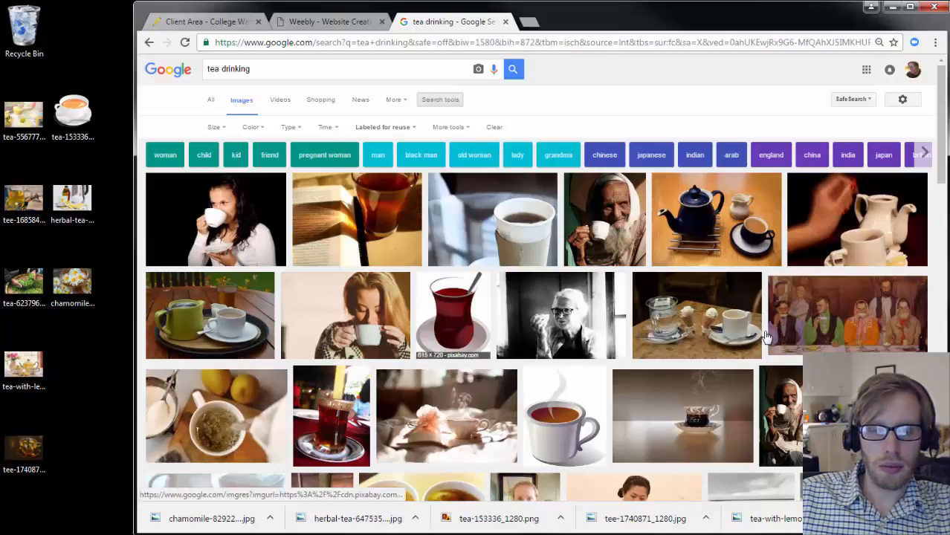
pyautogui.scroll(-3)
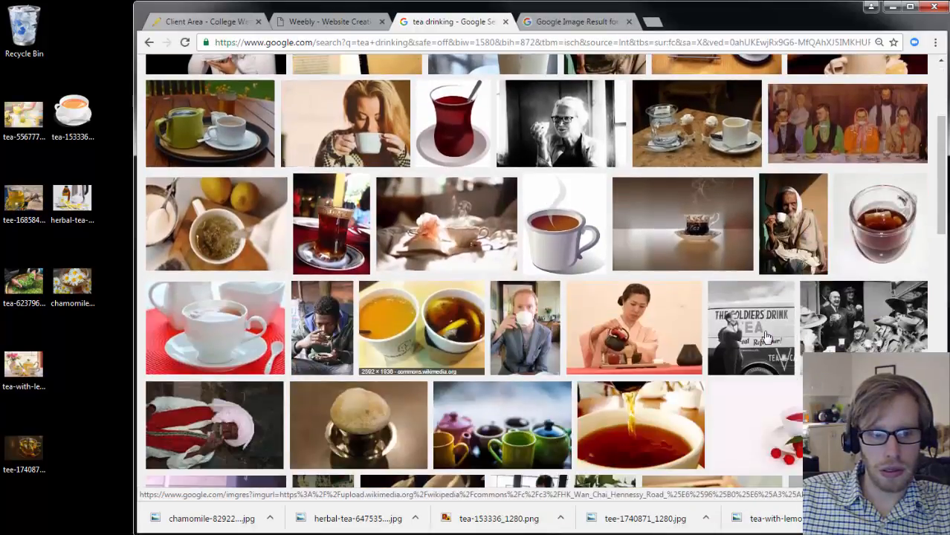
pyautogui.scroll(-3)
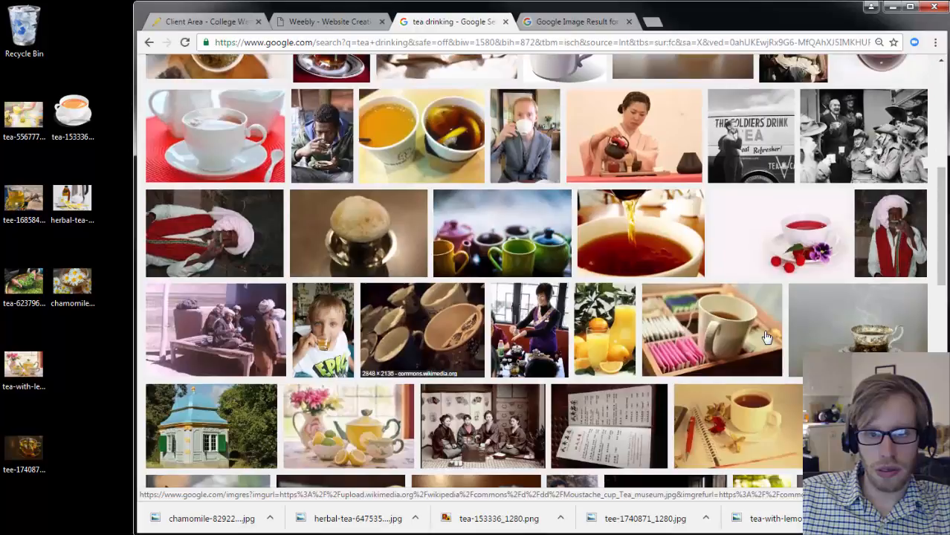
pyautogui.scroll(-3)
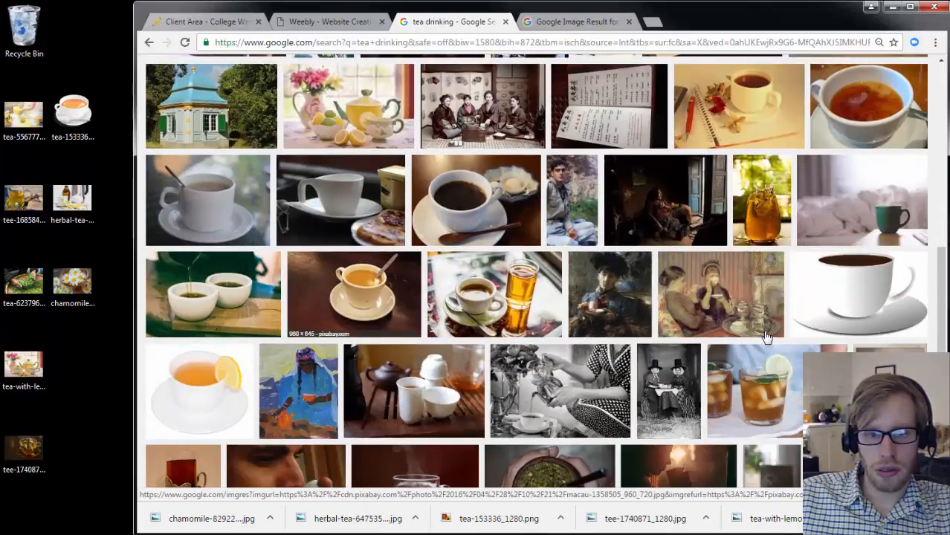
pyautogui.scroll(-3)
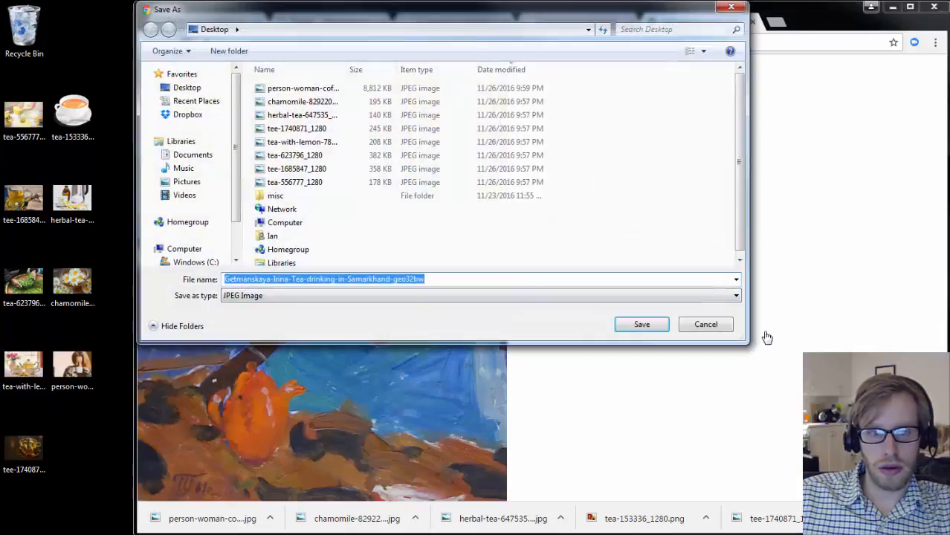
pyautogui.click(641, 325)
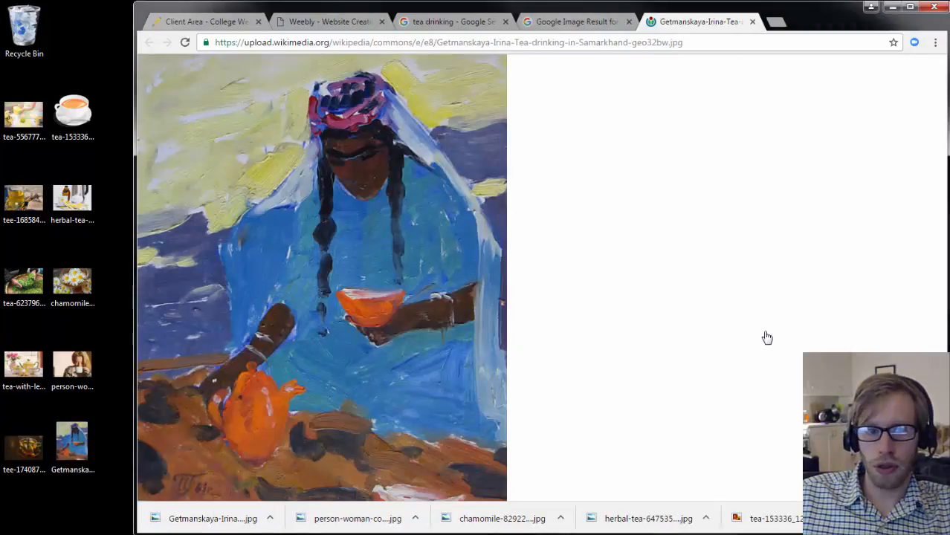
# Close the painting tab and the Google image search tab
pyautogui.click(452, 21)
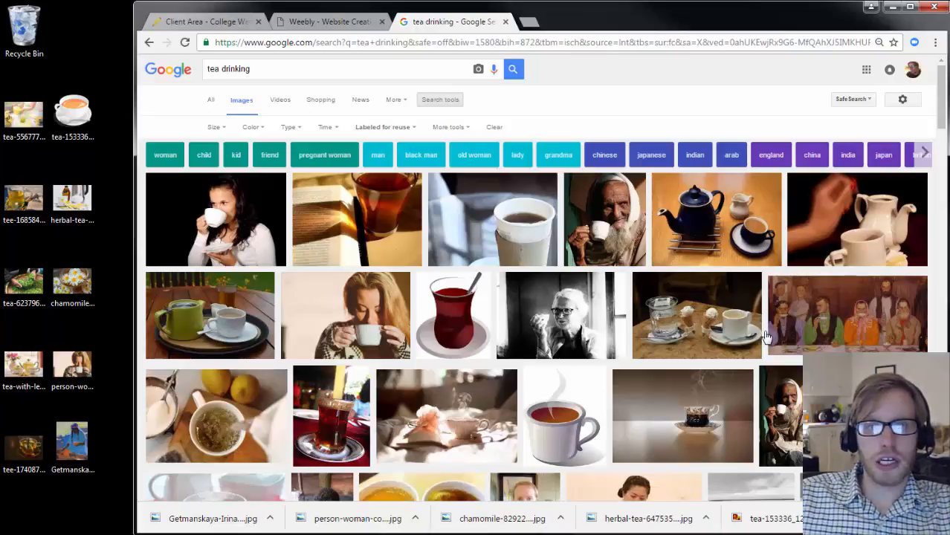
pyautogui.click(330, 21)
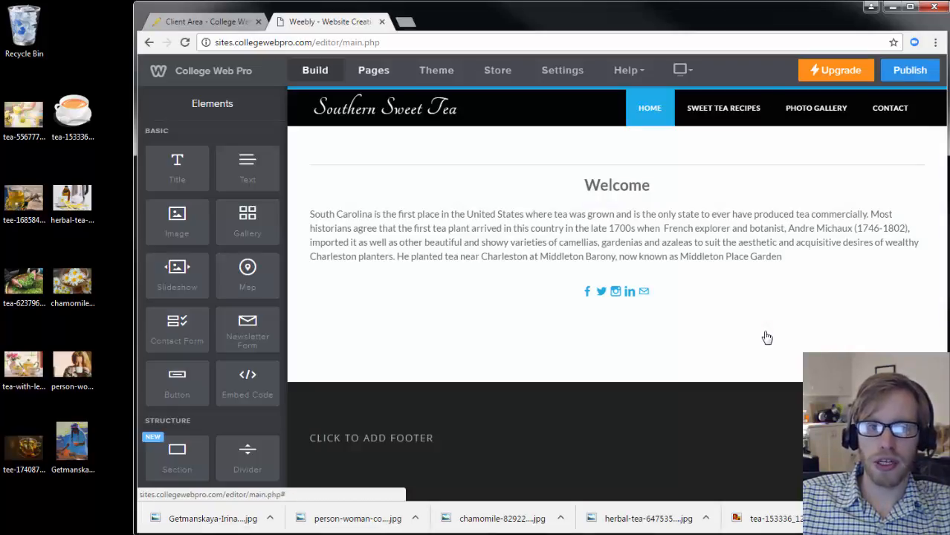
# Set the Home page Header Type to Header and drag the banner shorter
pyautogui.click(373, 70)
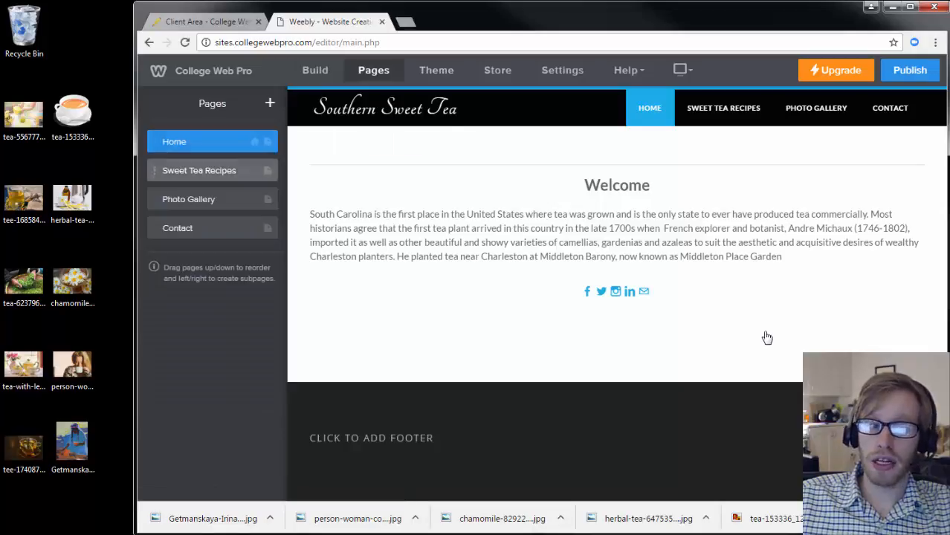
pyautogui.click(174, 141)
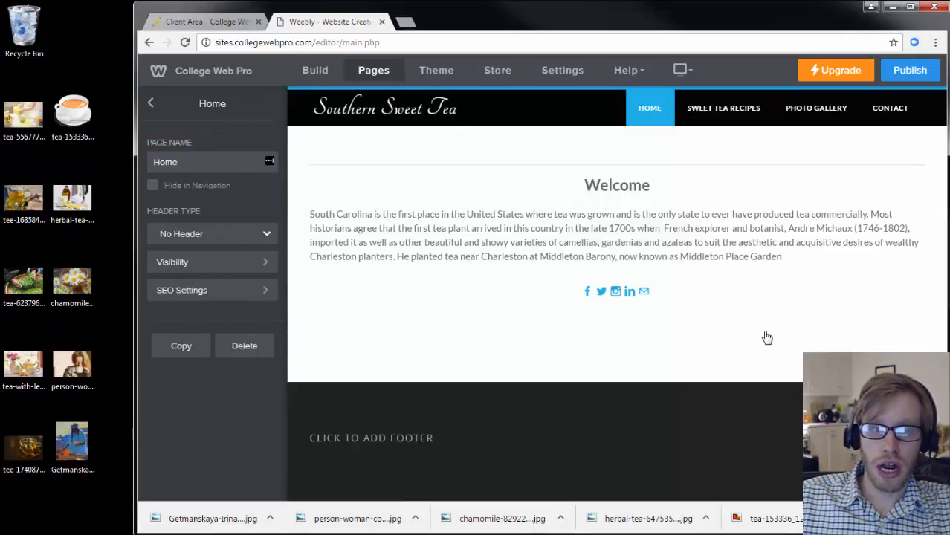
pyautogui.click(212, 233)
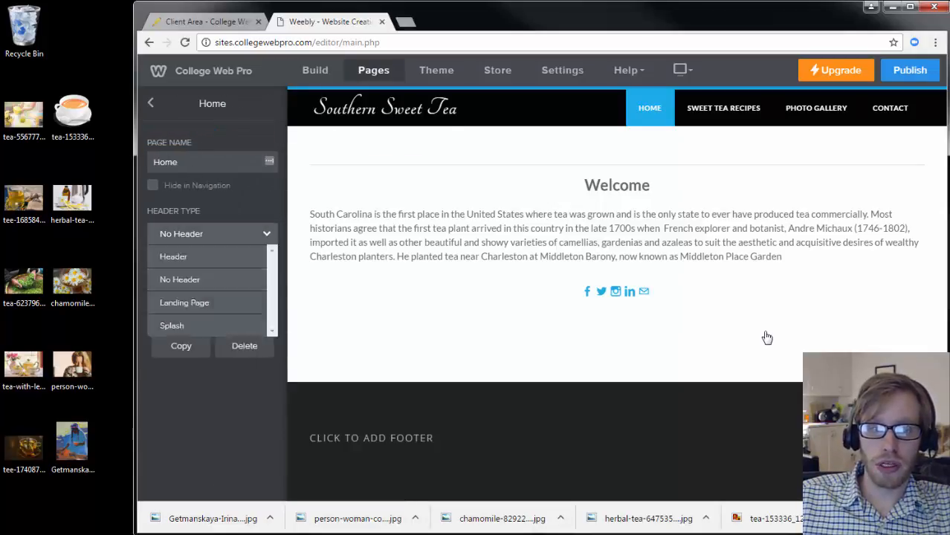
pyautogui.click(173, 257)
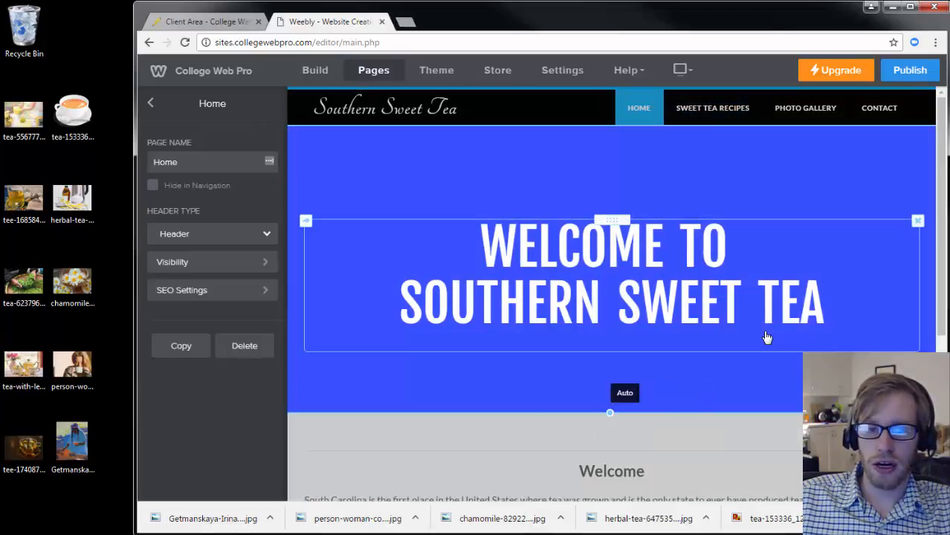
pyautogui.moveTo(610, 412); pyautogui.dragTo(609, 389)
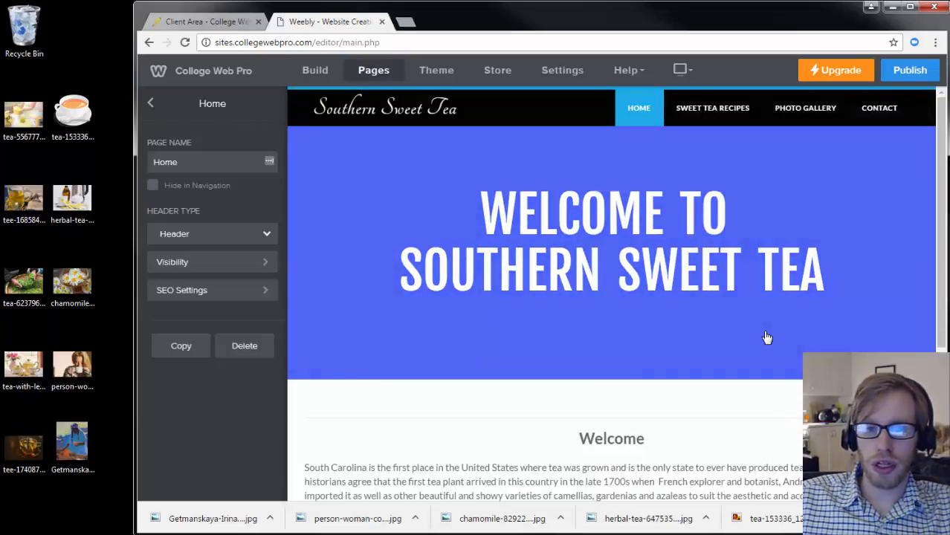
# Replace the Home header background with the uploaded hands-holding-tea-leaves photo and save
pyautogui.click(609, 261)
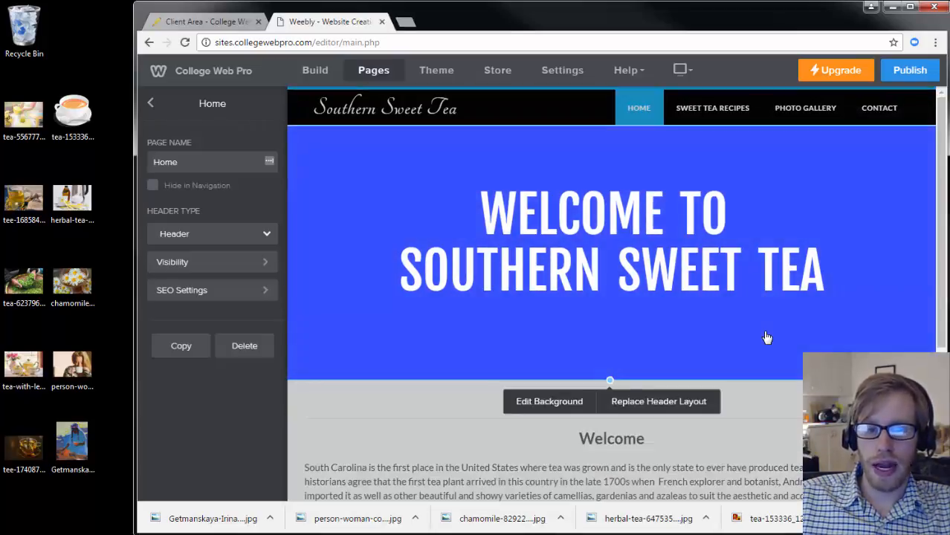
pyautogui.click(549, 402)
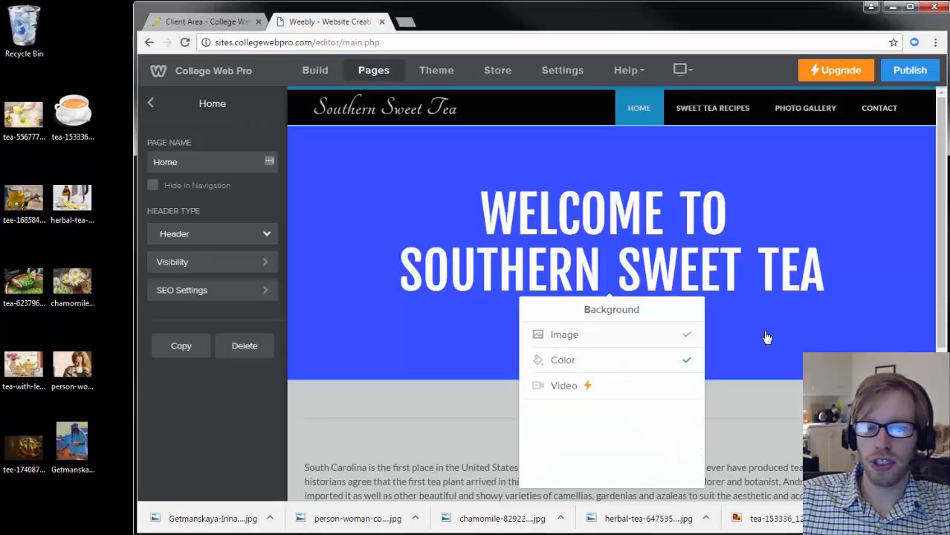
pyautogui.click(564, 334)
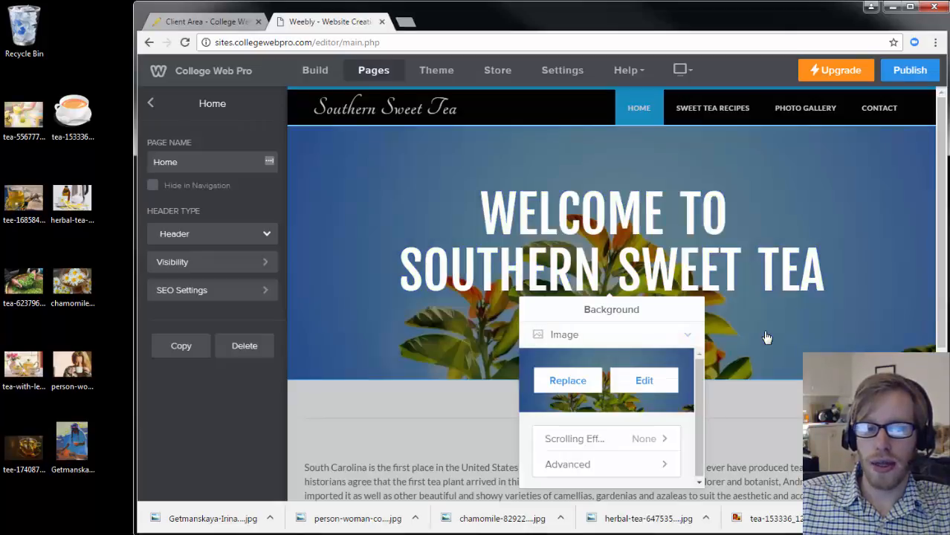
pyautogui.click(644, 381)
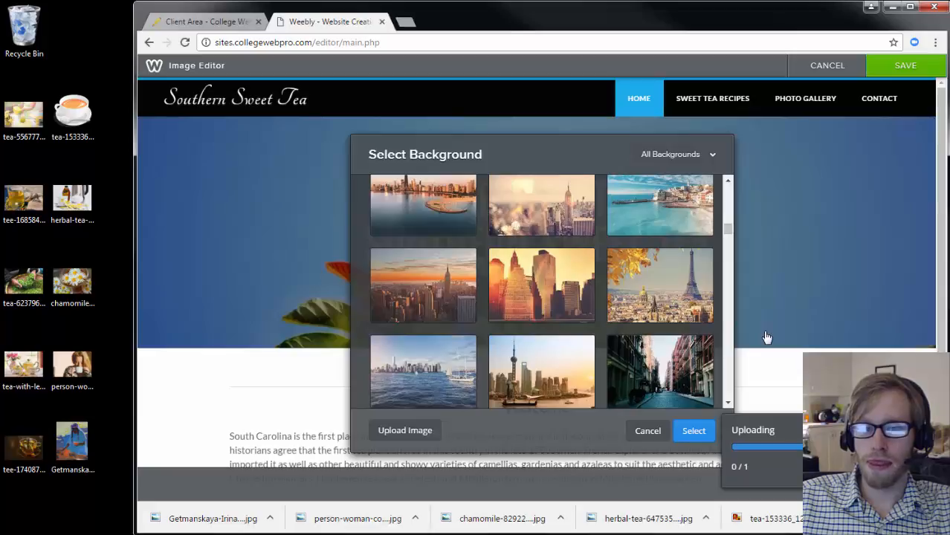
pyautogui.click(694, 431)
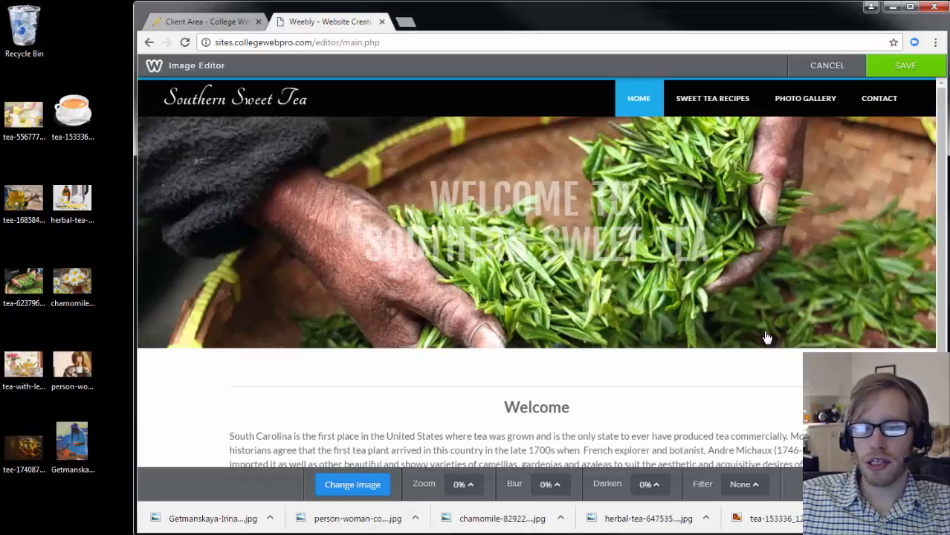
pyautogui.click(827, 66)
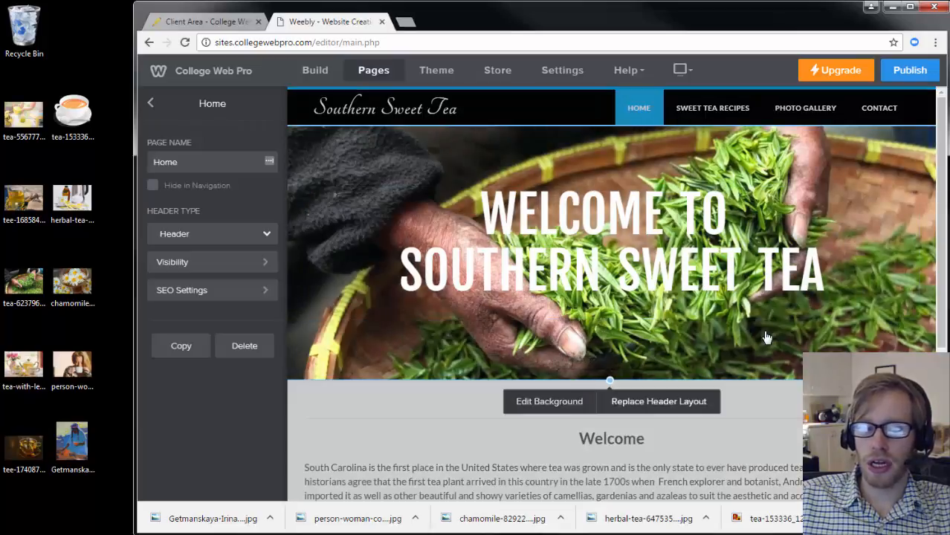
pyautogui.click(548, 401)
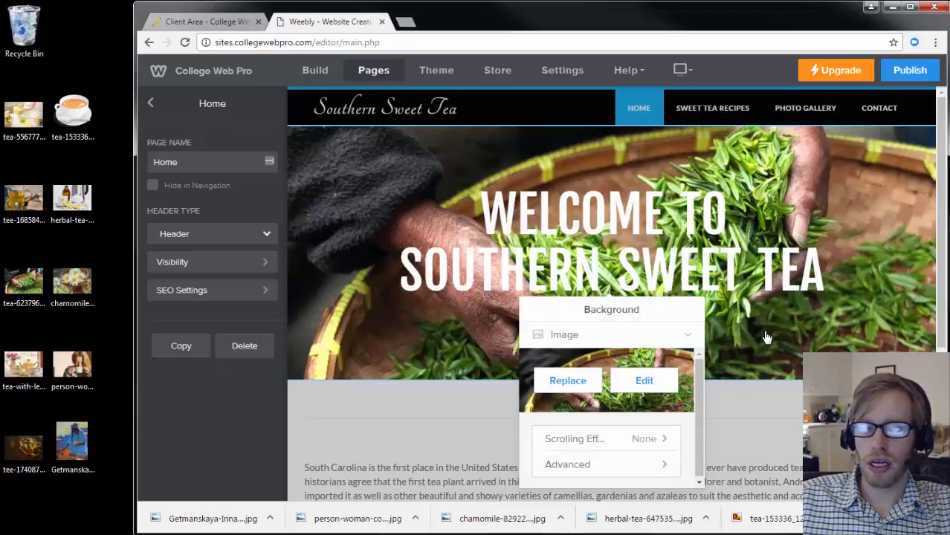
pyautogui.click(644, 380)
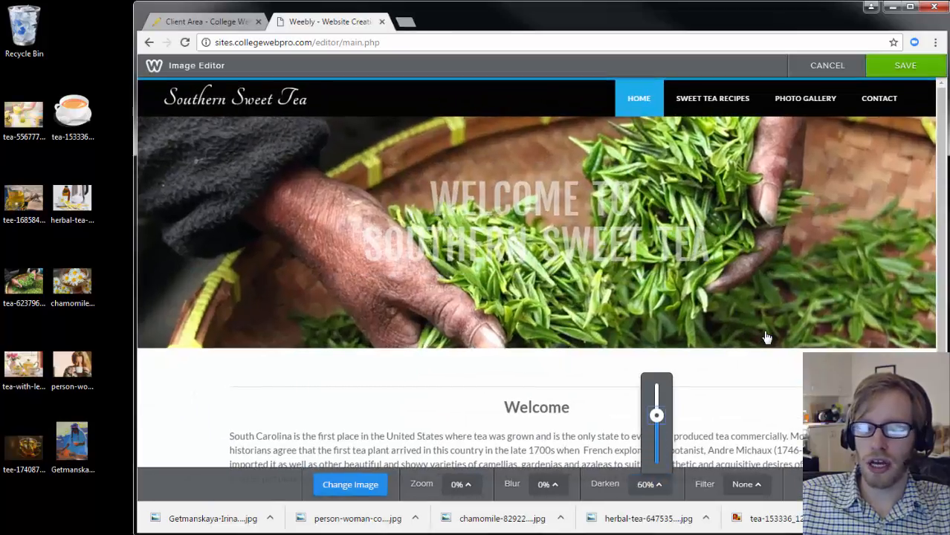
pyautogui.moveTo(656, 415); pyautogui.dragTo(657, 407)
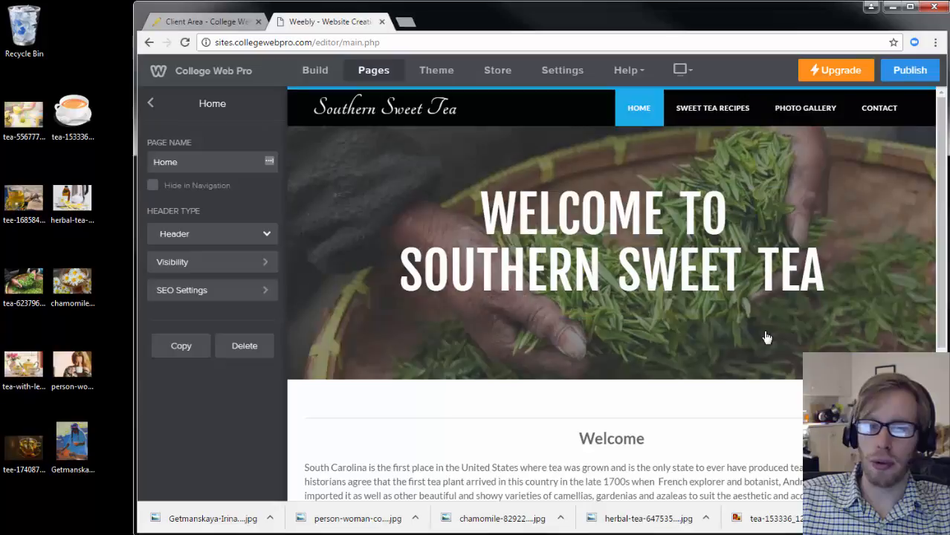
pyautogui.click(610, 261)
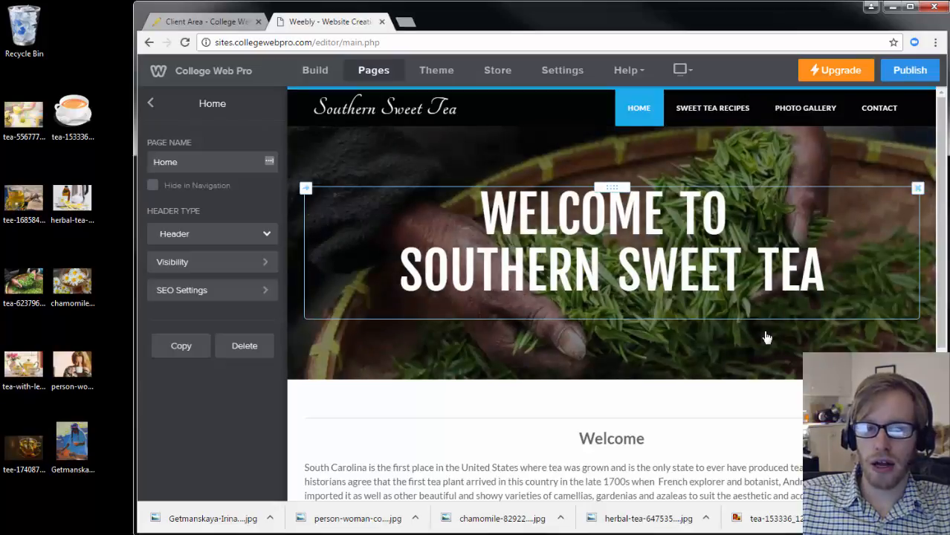
pyautogui.scroll(-3)
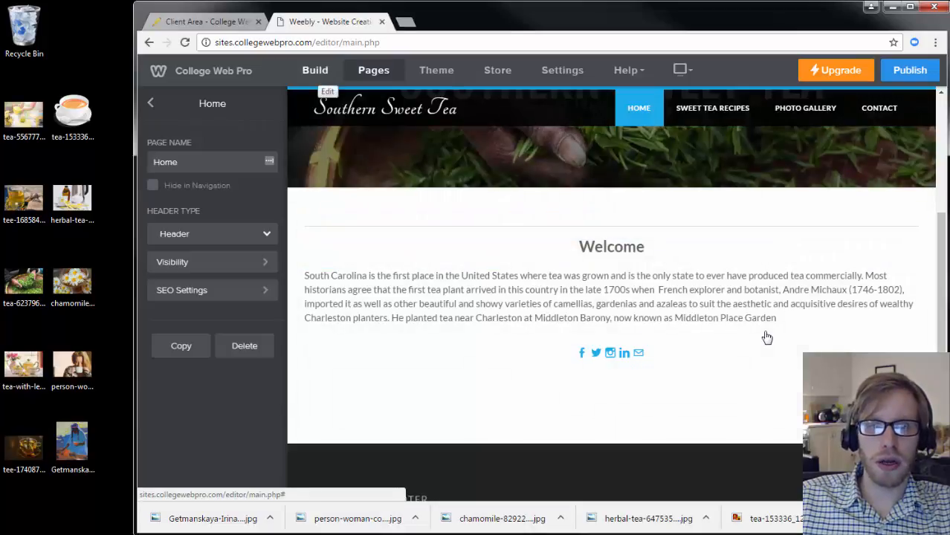
# Add a Gallery element below the Welcome text and upload five tea photos, including chamomile and lemon tea
pyautogui.click(315, 70)
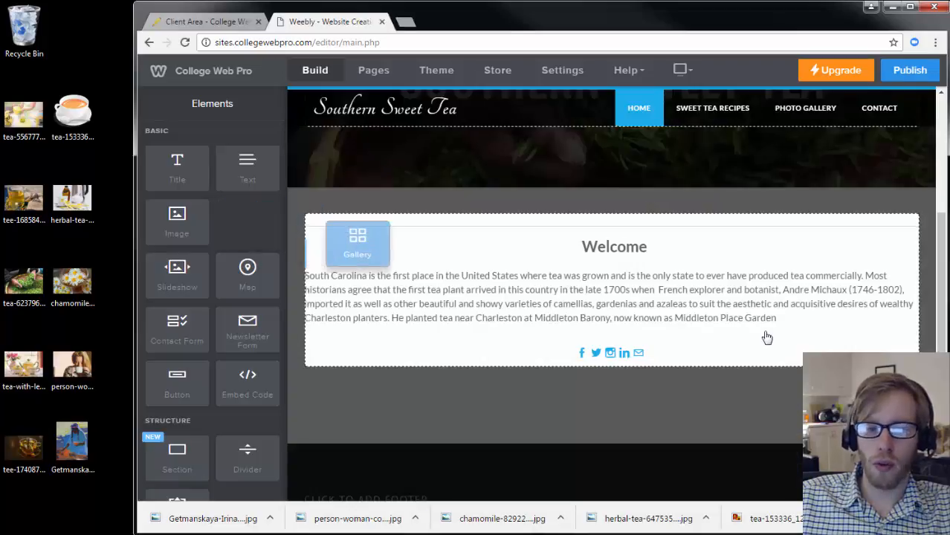
pyautogui.moveTo(357, 244); pyautogui.dragTo(692, 335)
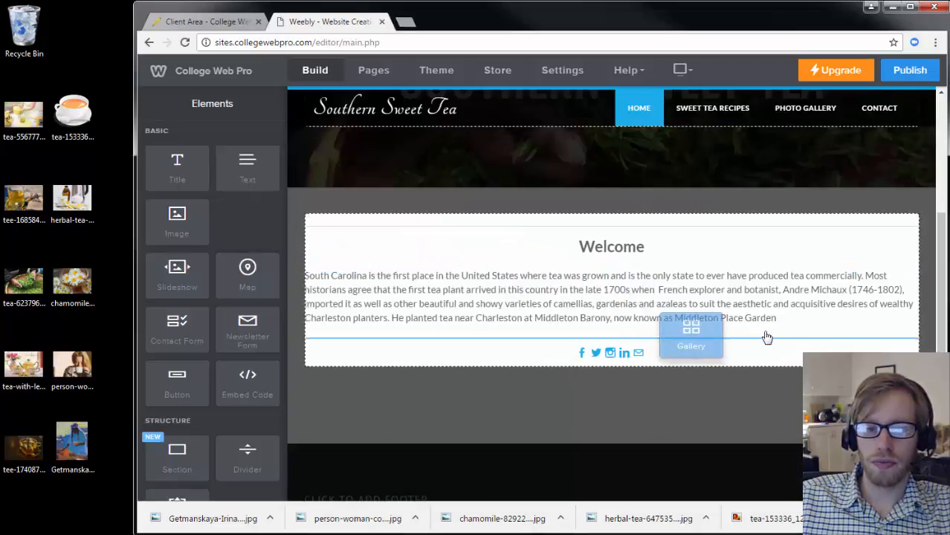
pyautogui.click(691, 336)
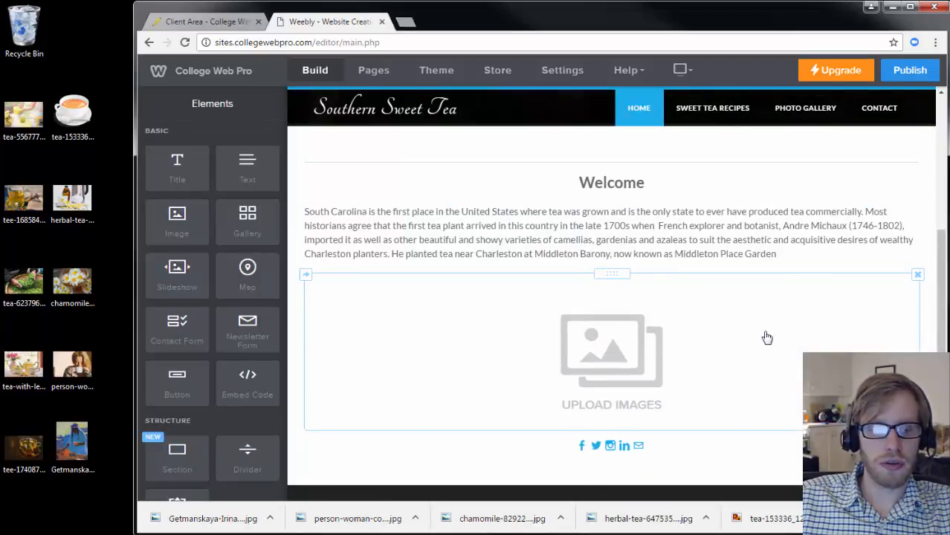
pyautogui.click(611, 350)
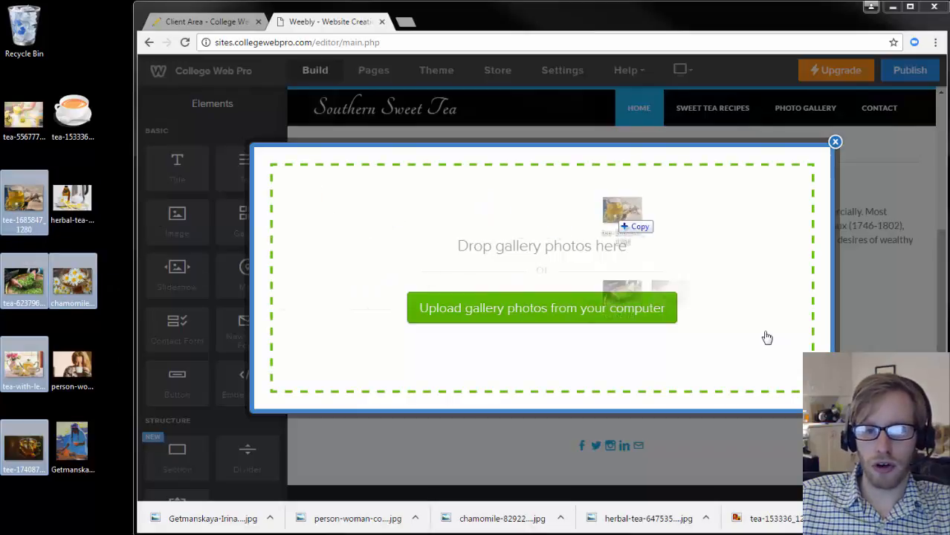
pyautogui.click(543, 308)
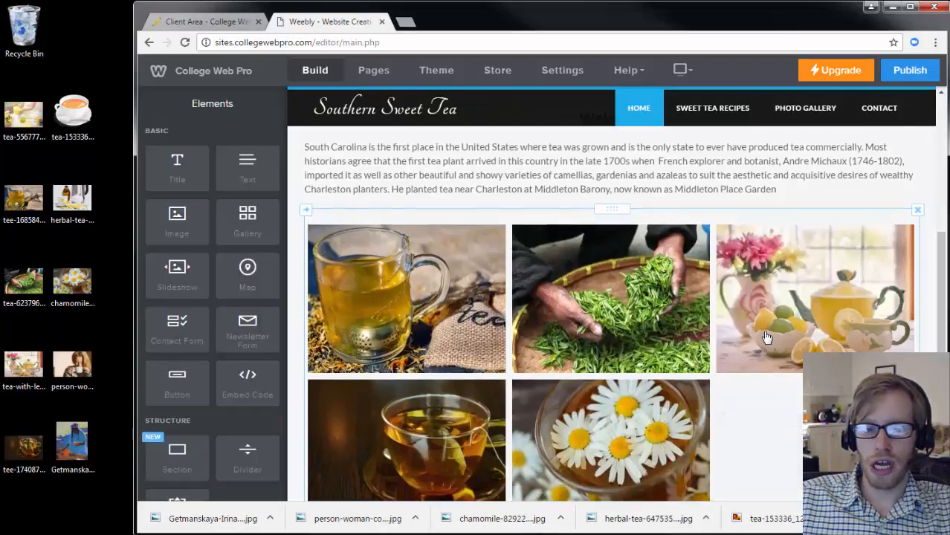
# Set the Home page gallery to 5 columns, check Spacing, and close its settings
pyautogui.scroll(-3)
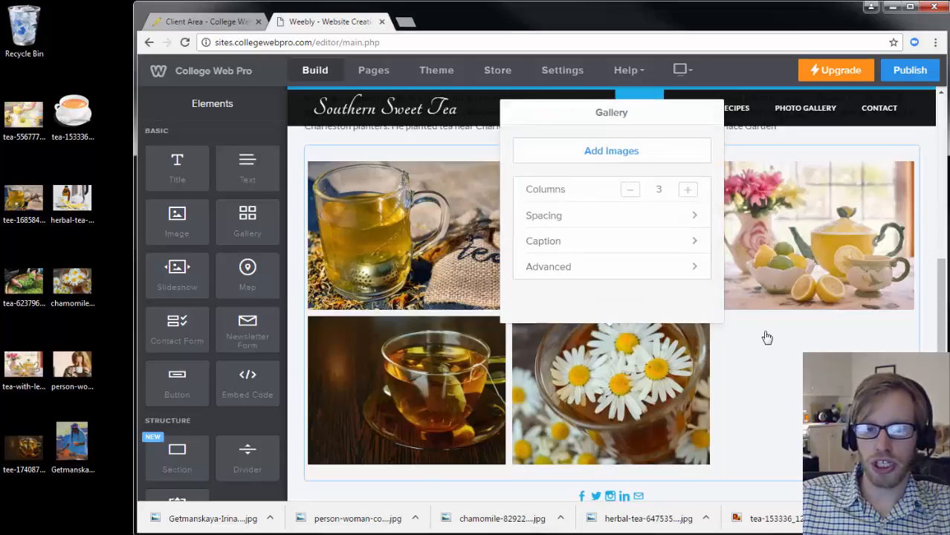
pyautogui.click(687, 189)
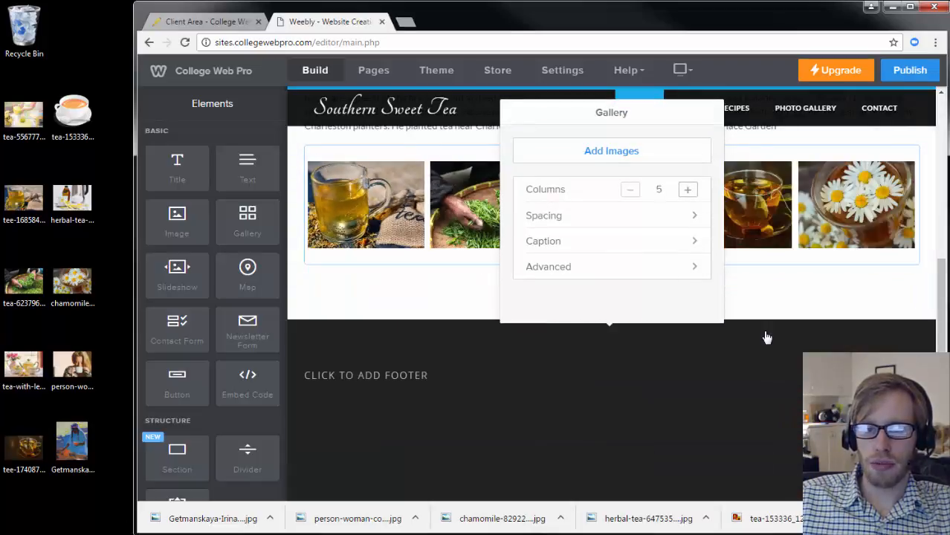
pyautogui.click(768, 337)
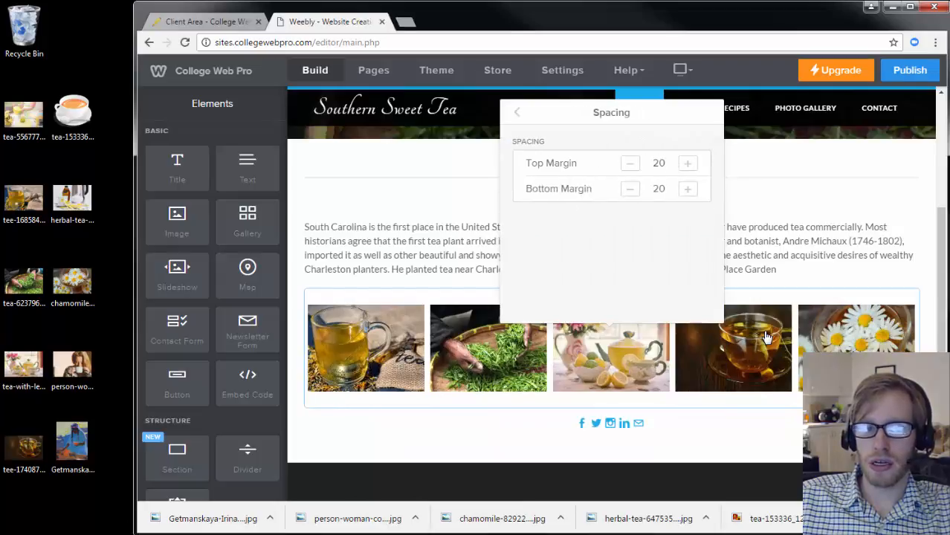
pyautogui.click(517, 112)
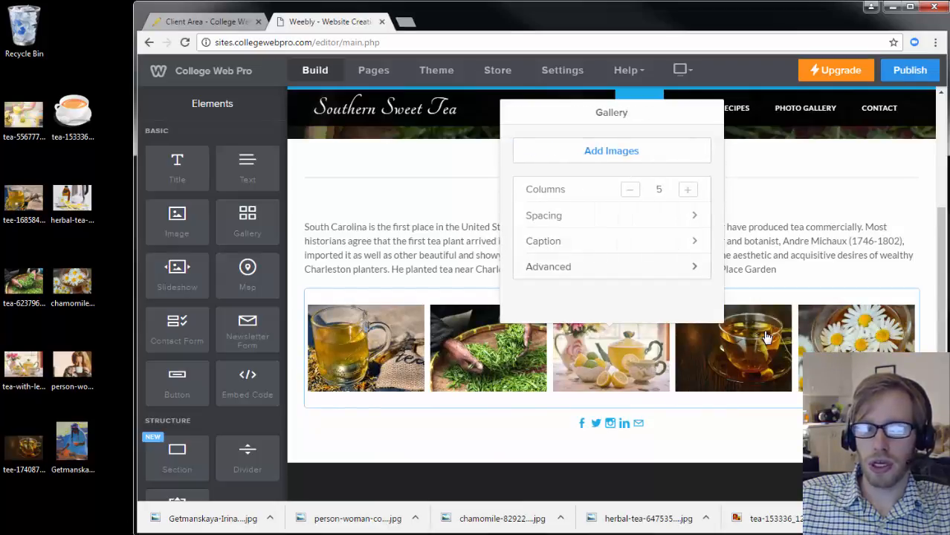
pyautogui.click(548, 266)
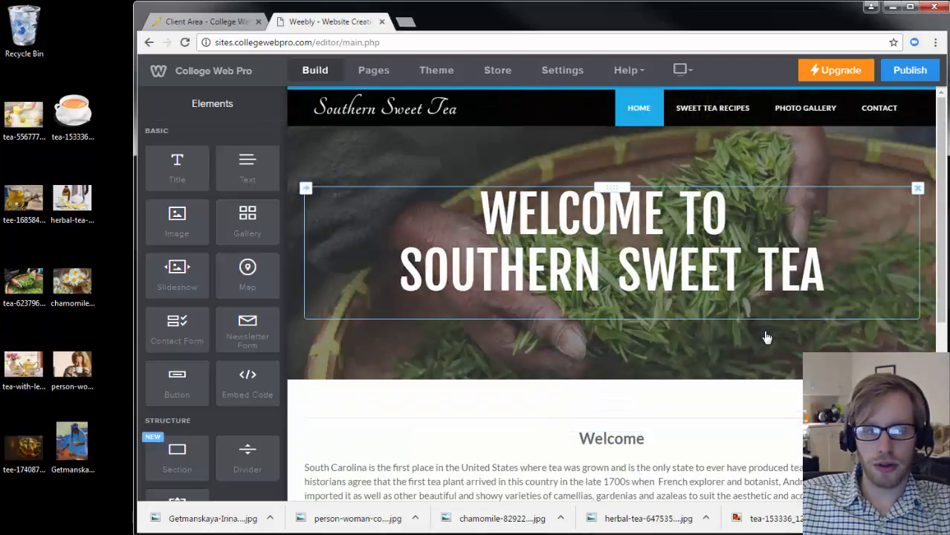
# Place a Simple Slideshow on the Sweet Tea Recipes page and upload three tea photos
pyautogui.scroll(-3)
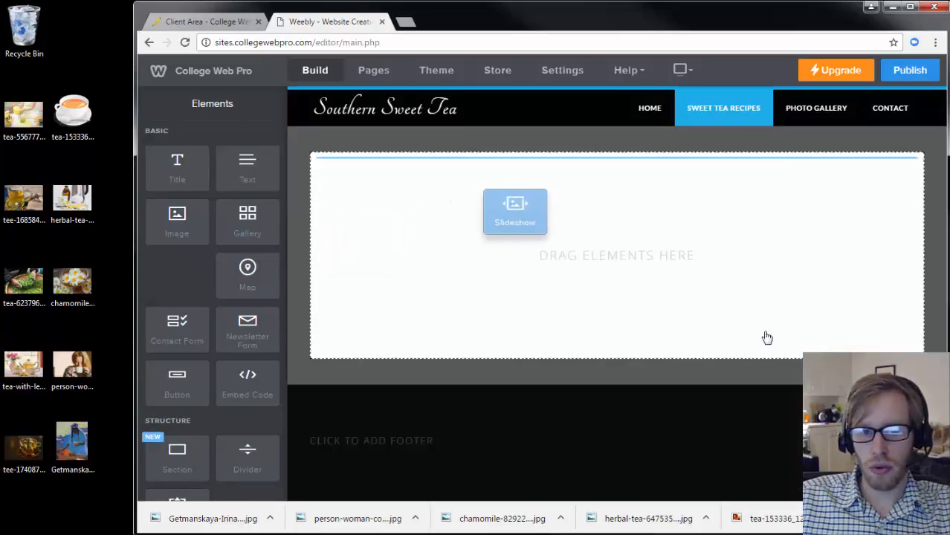
pyautogui.click(515, 211)
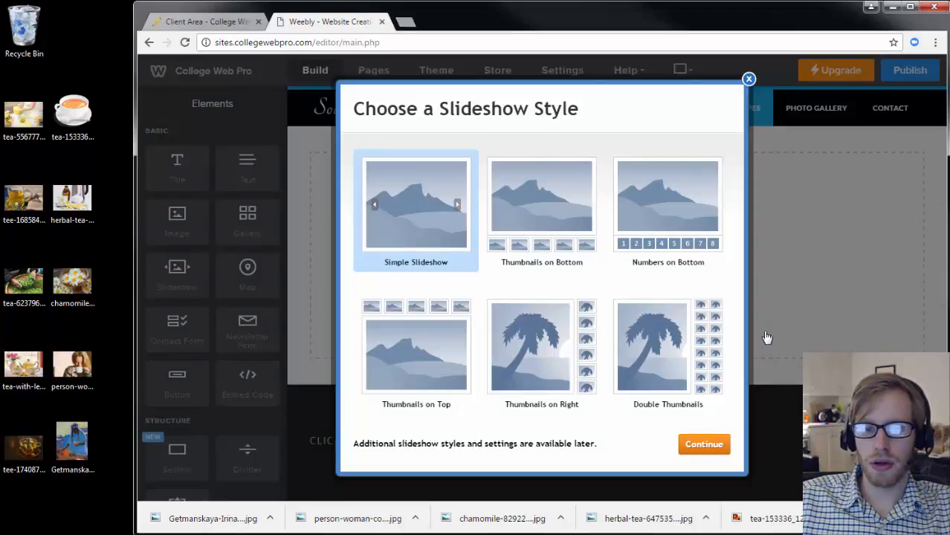
pyautogui.click(703, 444)
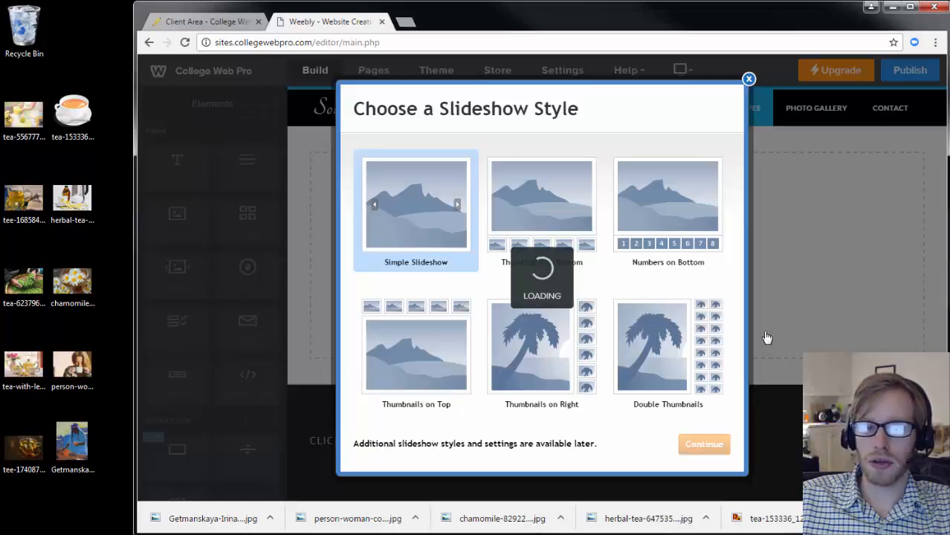
pyautogui.click(703, 444)
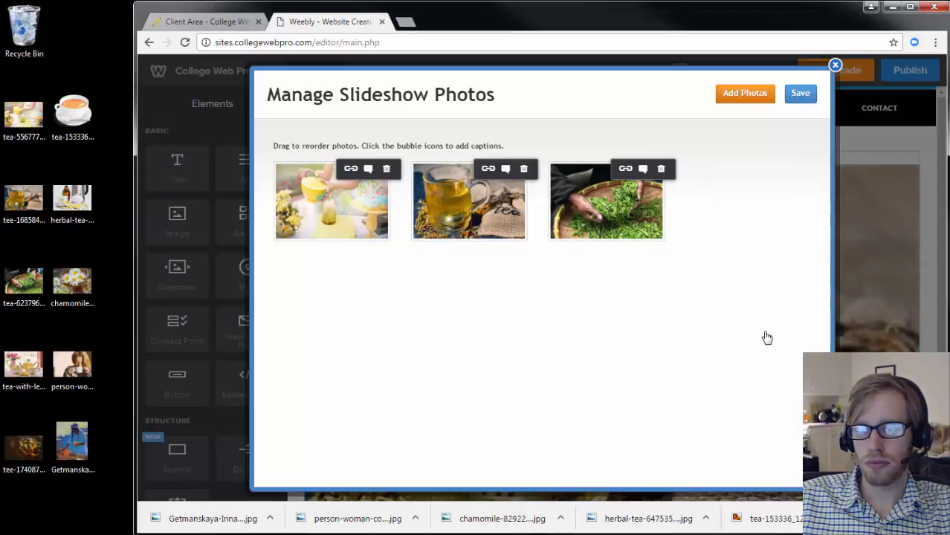
# Save the slideshow, add the chamomile photo as a fourth slide, and save again
pyautogui.click(835, 65)
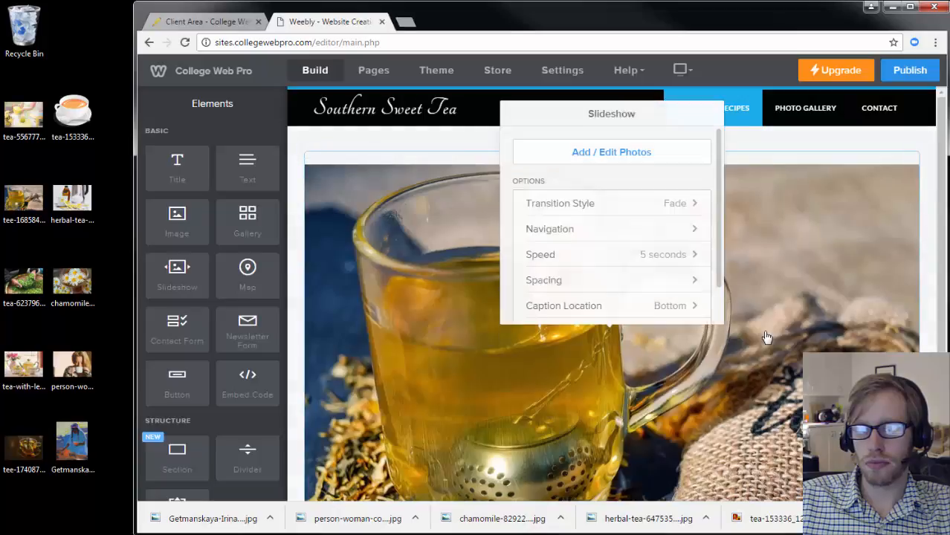
pyautogui.click(611, 152)
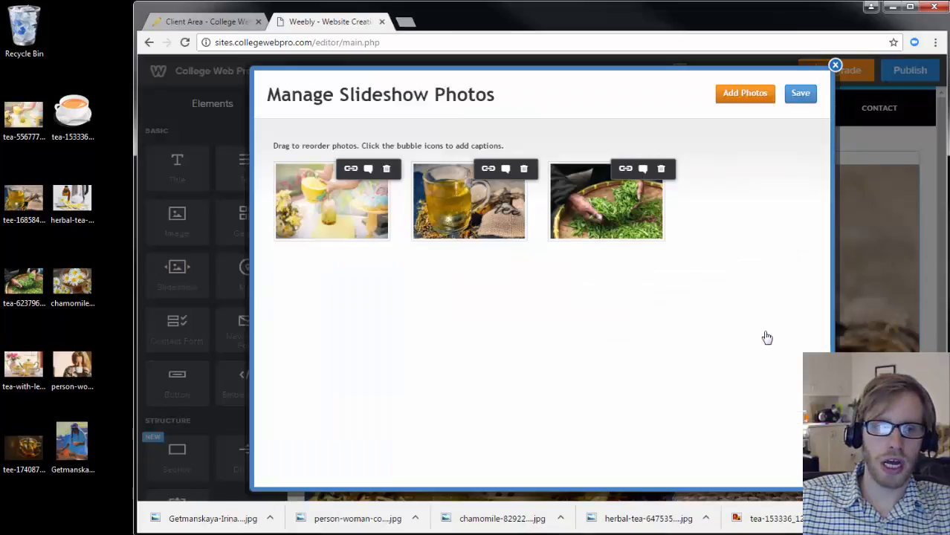
pyautogui.click(745, 92)
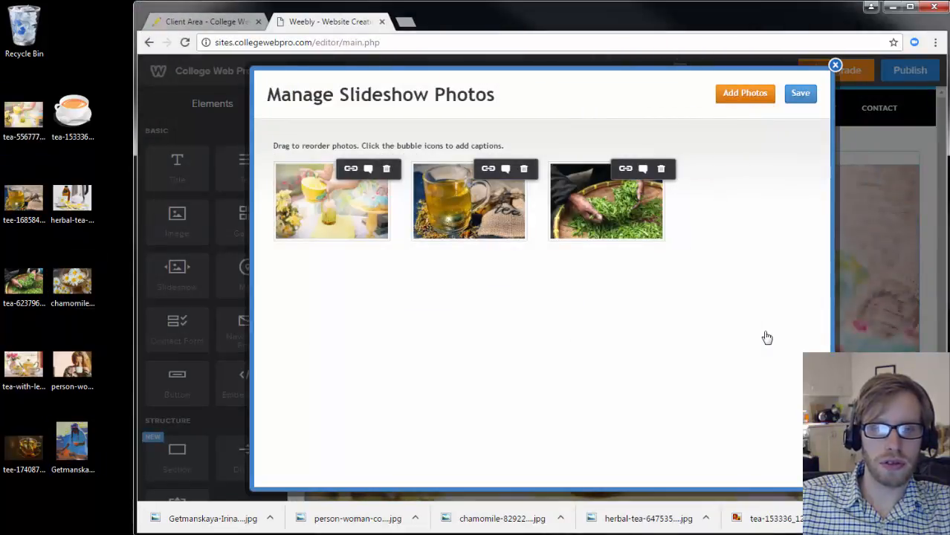
pyautogui.click(744, 93)
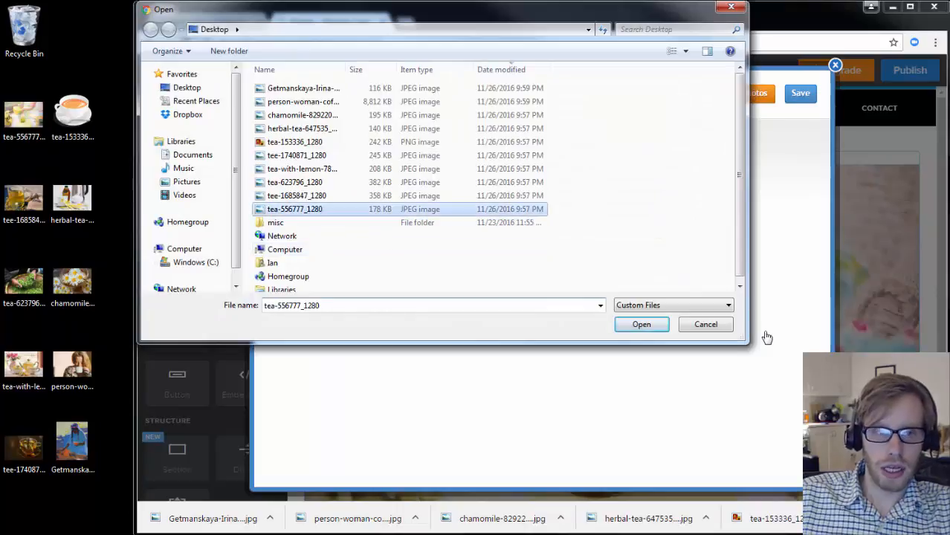
pyautogui.click(641, 324)
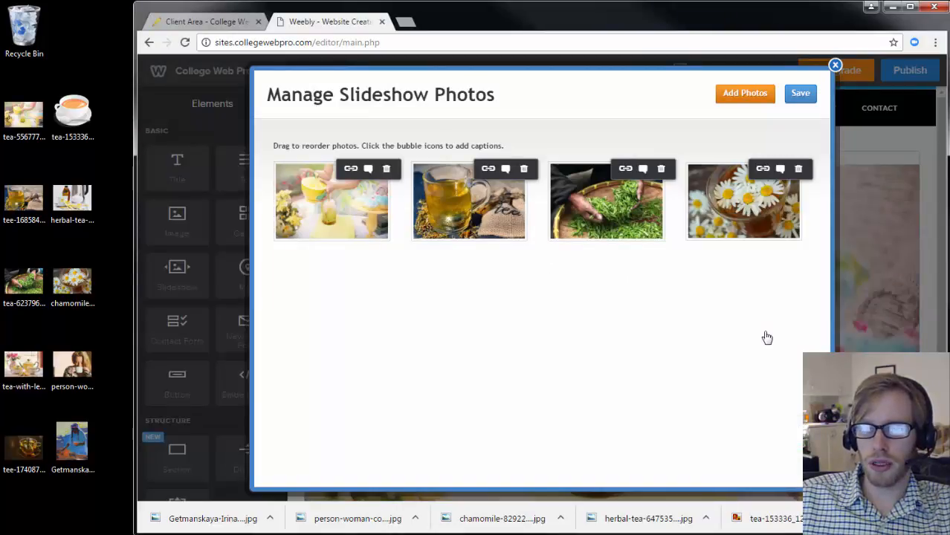
pyautogui.click(835, 66)
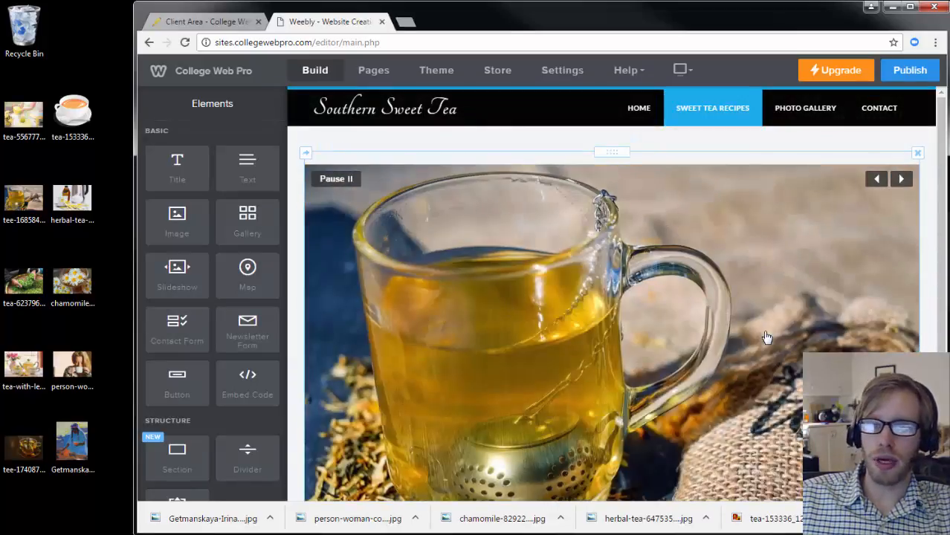
pyautogui.click(612, 152)
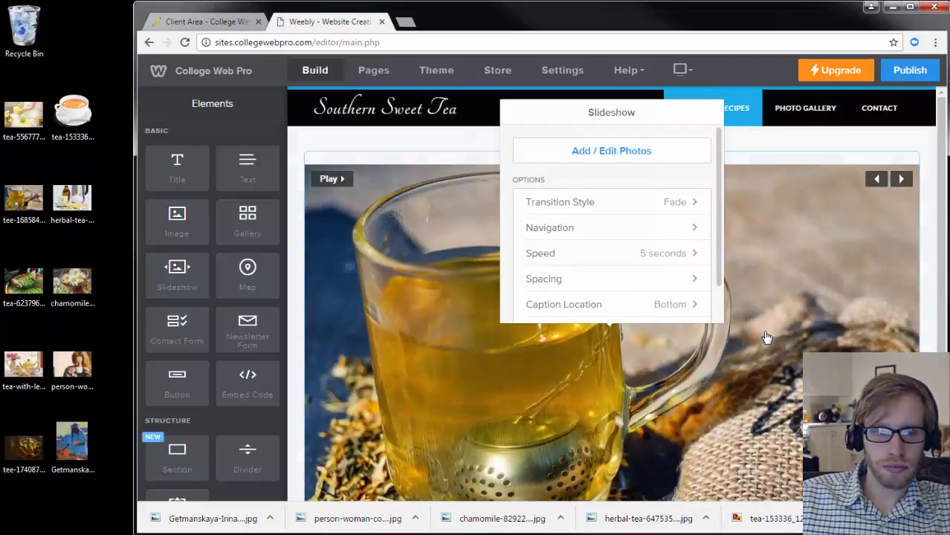
# Add a text block beside the slideshow with 'Sweet Tea Recipe - The Best Recipe!' and bulleted ingredients
pyautogui.click(767, 337)
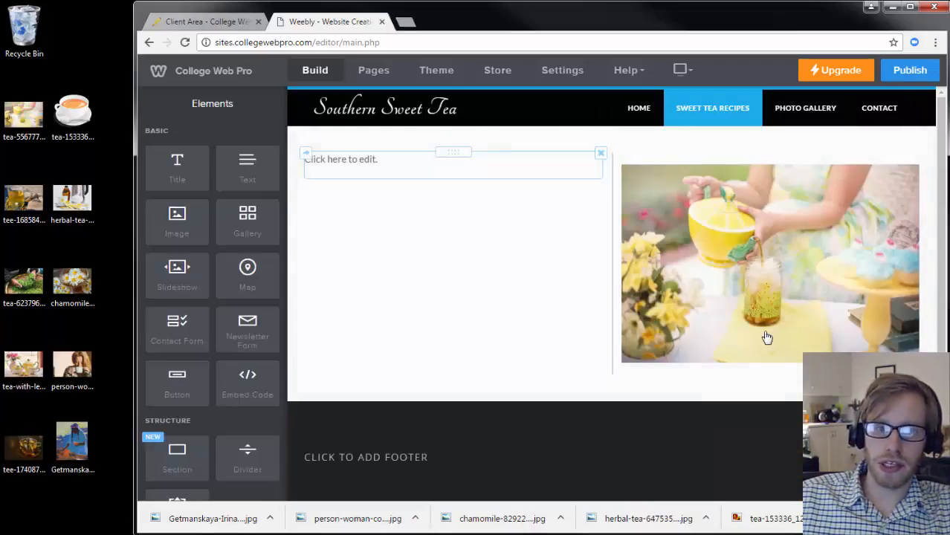
pyautogui.write('Sweet Tea Recipe - The Best Recipe!')
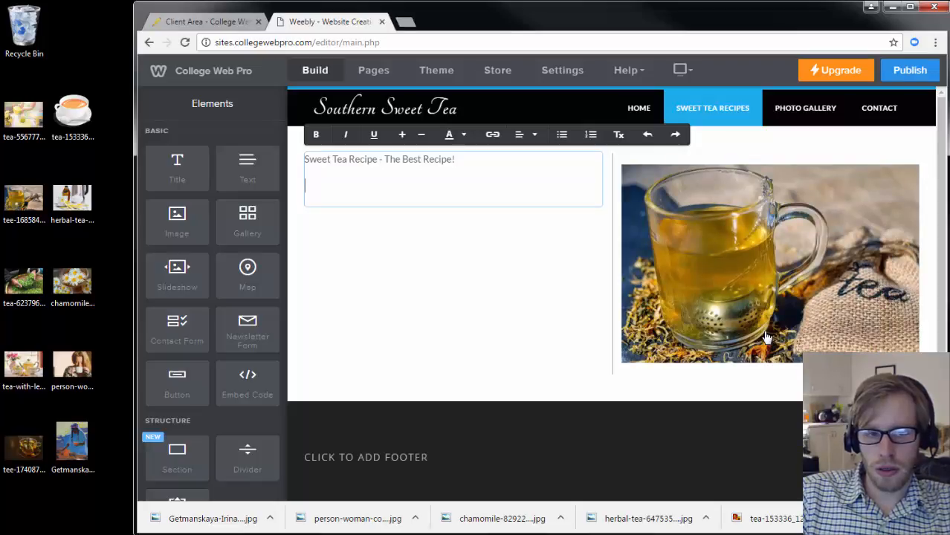
pyautogui.write('Ingredient #1')
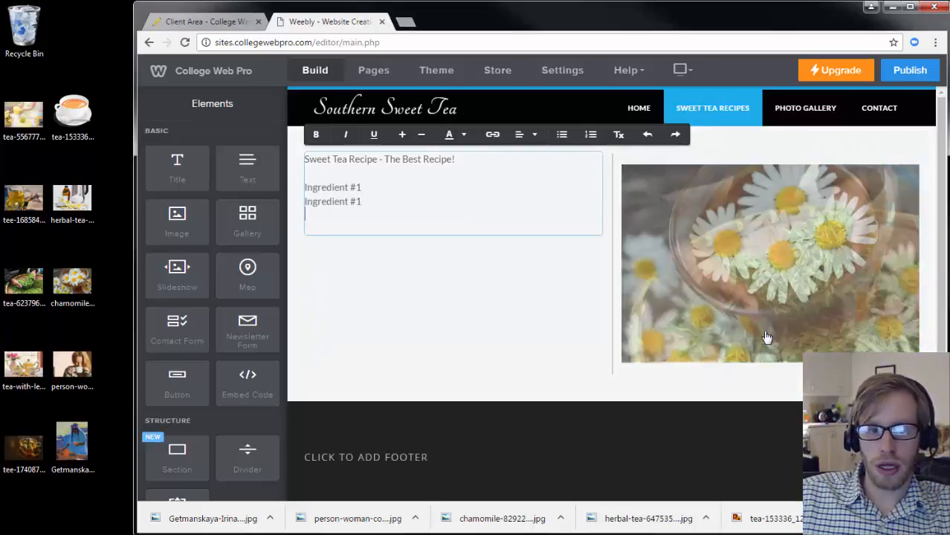
pyautogui.write('Ingredient #1')
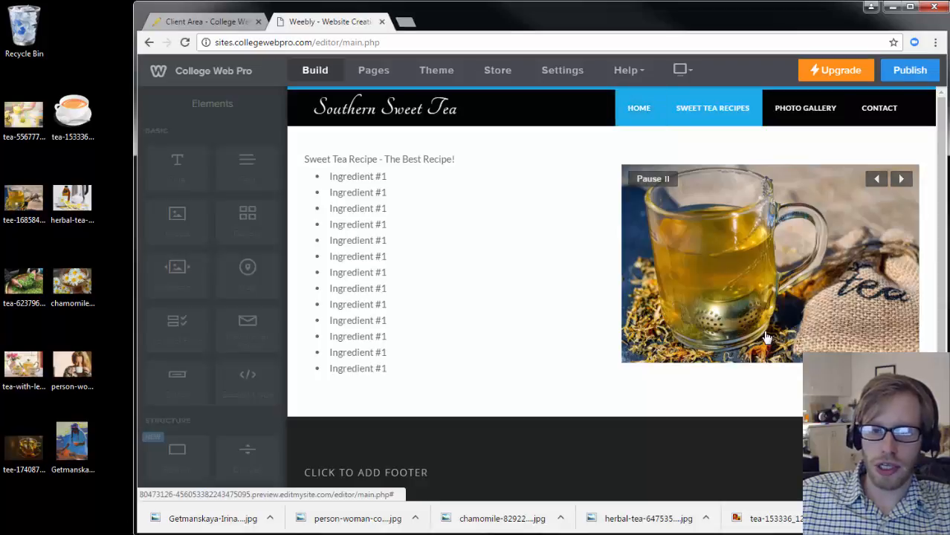
# Return to Home and place a teacup image beside the Welcome text
pyautogui.click(638, 108)
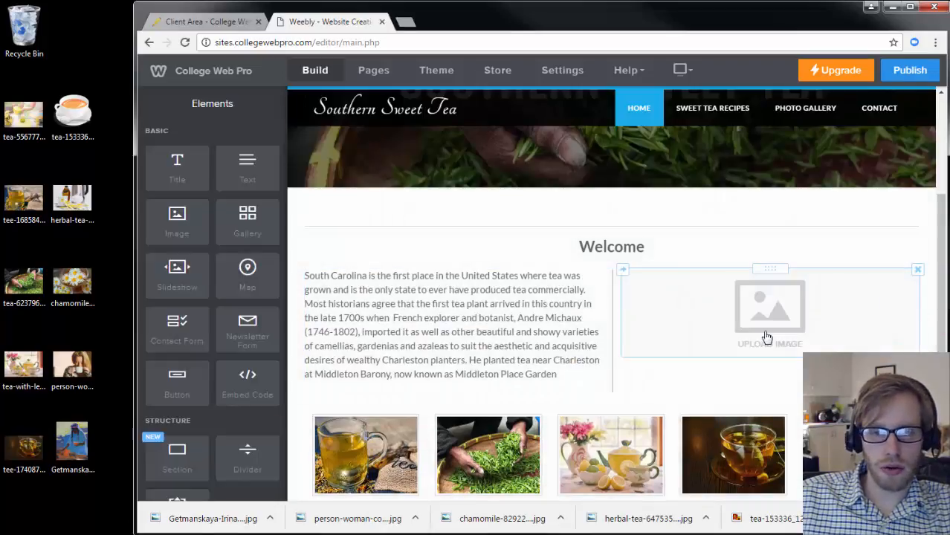
pyautogui.click(769, 307)
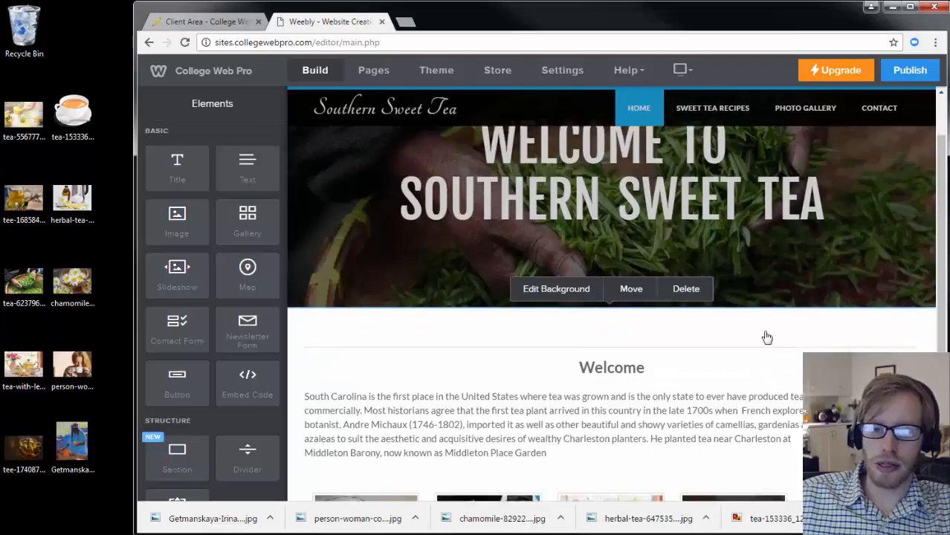
pyautogui.scroll(-3)
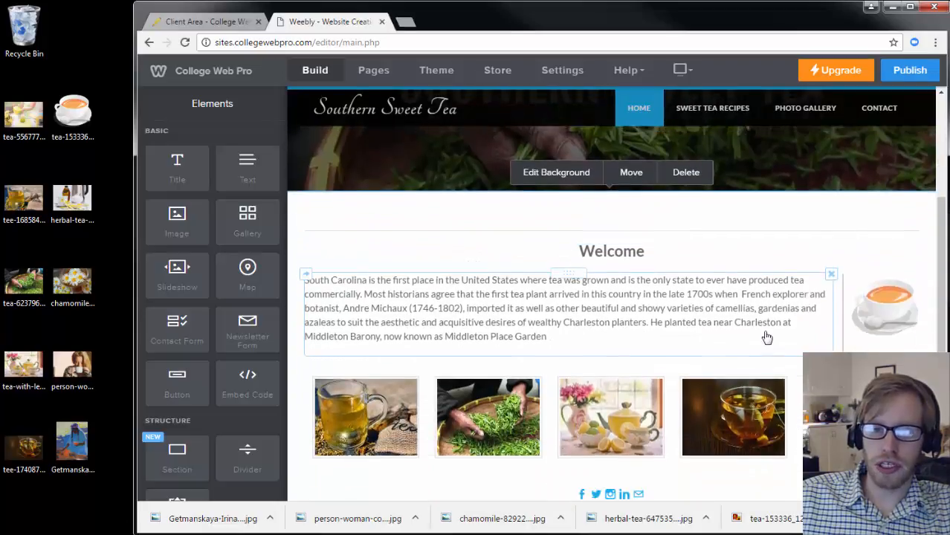